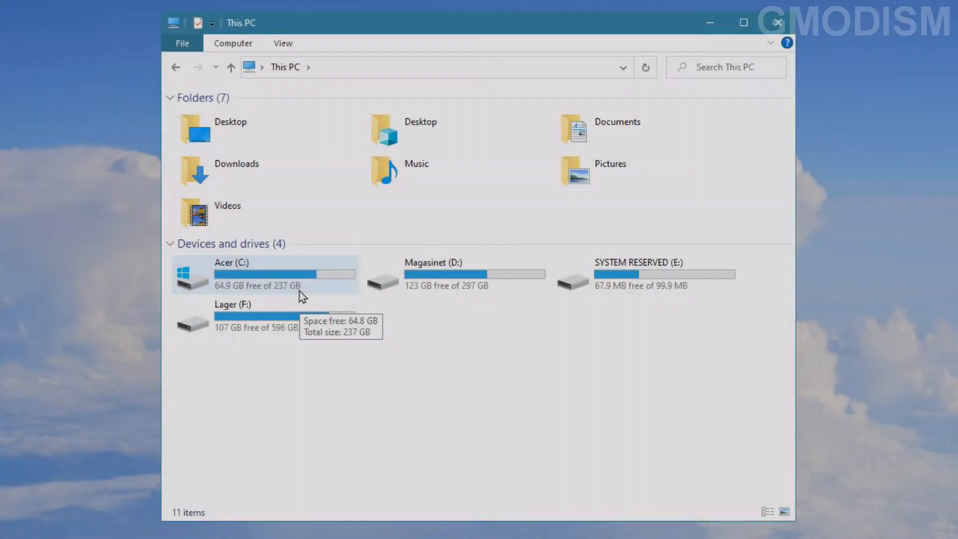
pyautogui.moveTo(524, 218)
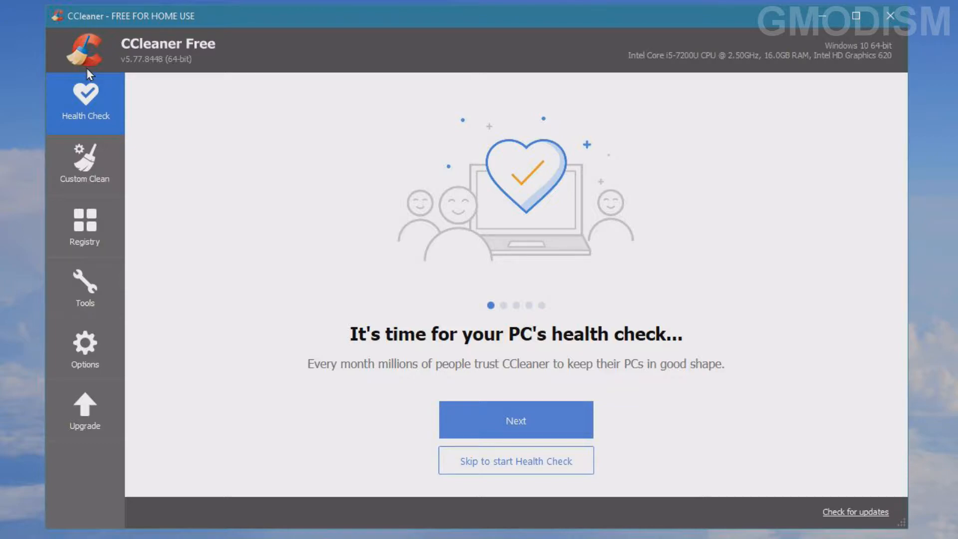
pyautogui.moveTo(69, 343)
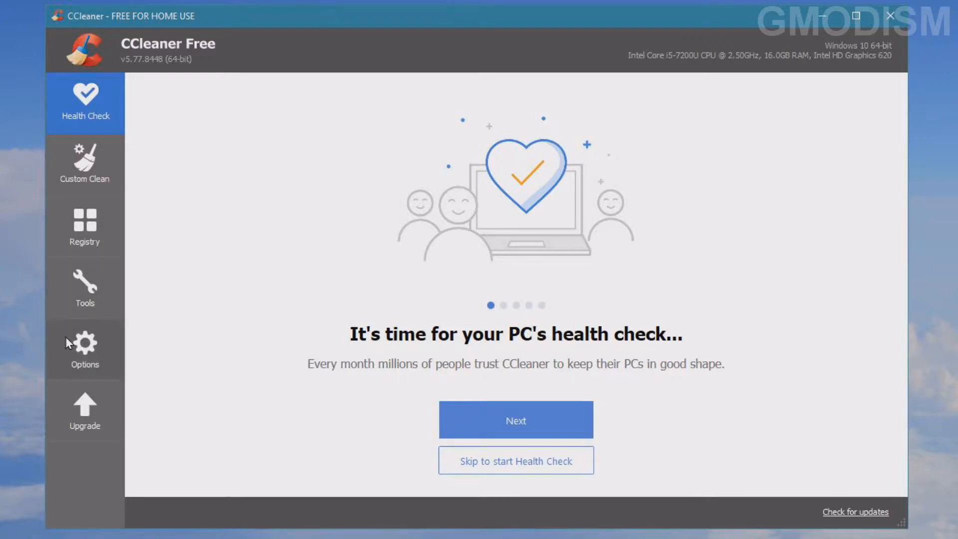
# - Select Figma in the Tools > Uninstall list of installed programs for removal
pyautogui.click(84, 287)
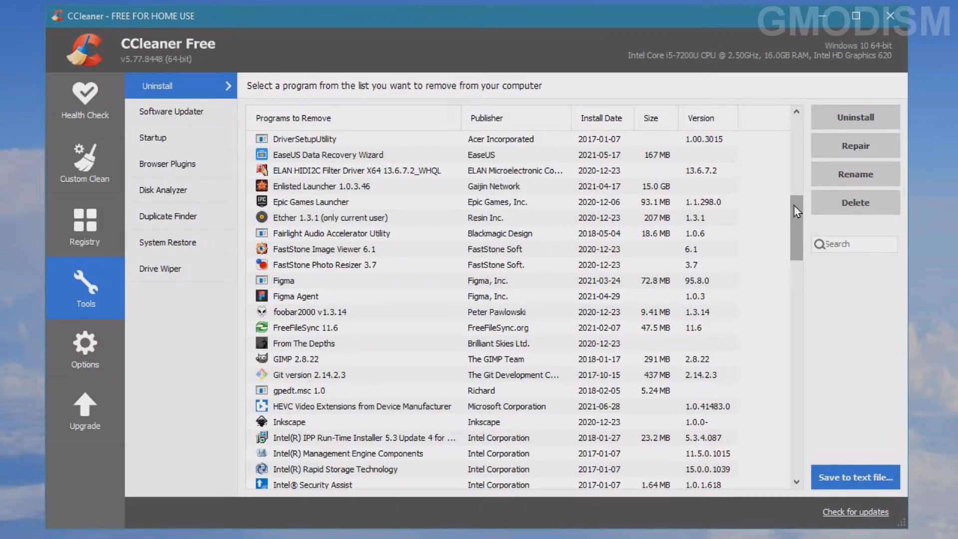
pyautogui.moveTo(317, 256)
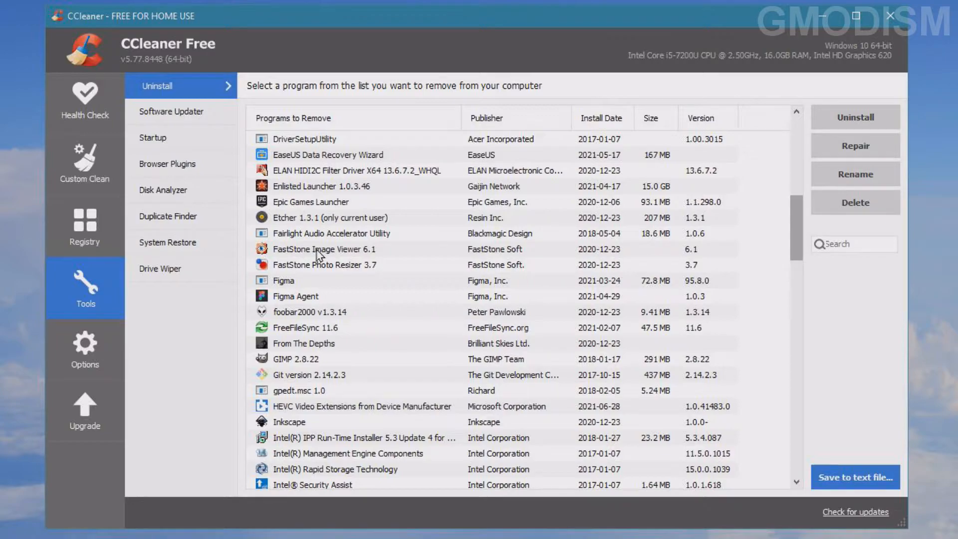
pyautogui.moveTo(377, 216)
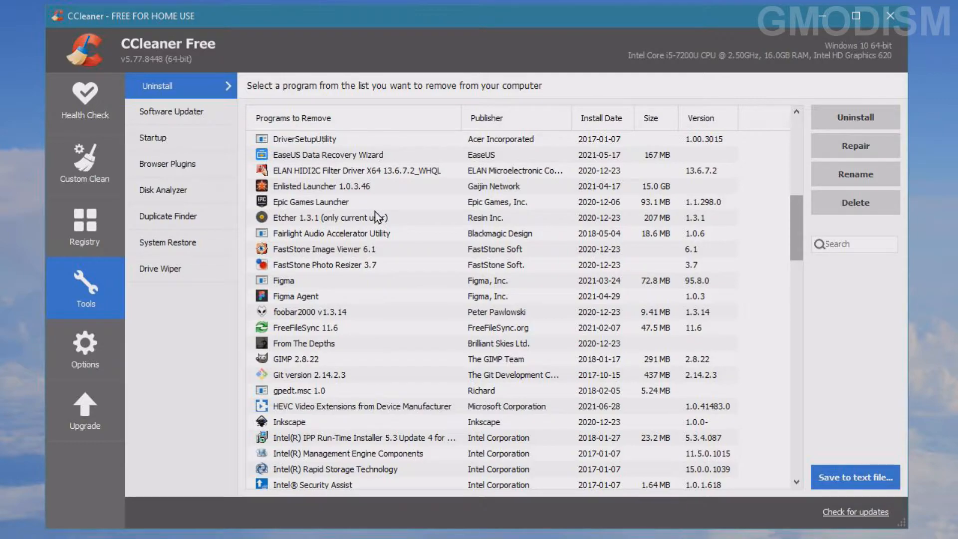
pyautogui.moveTo(367, 214)
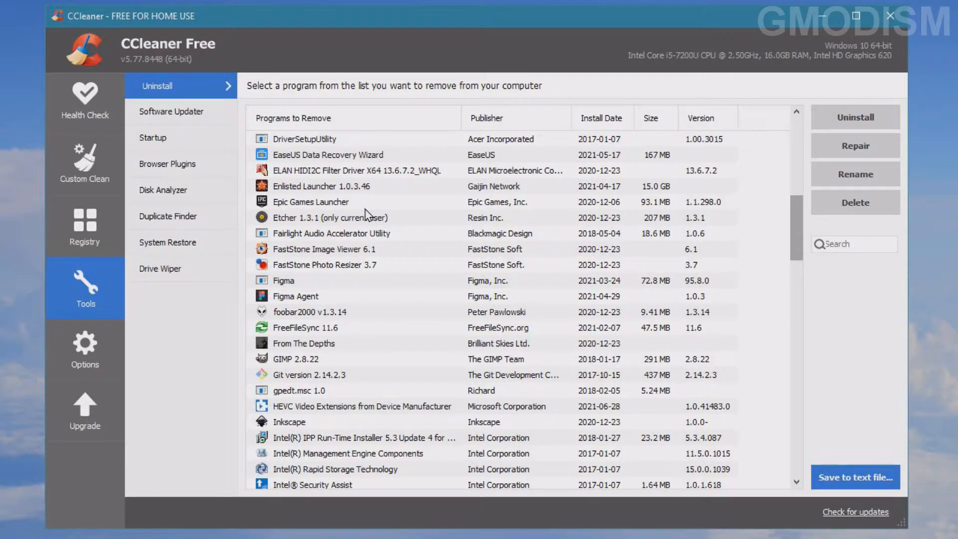
pyautogui.moveTo(339, 209)
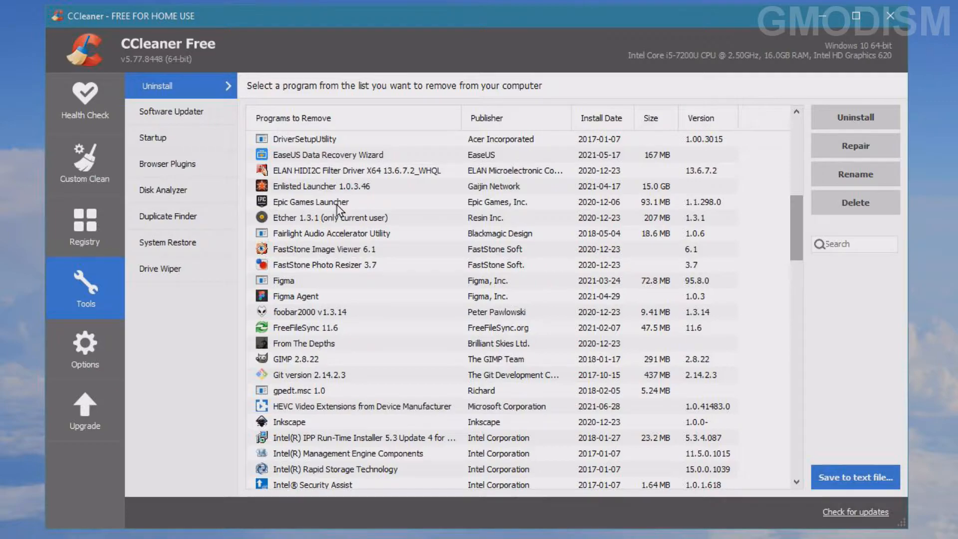
pyautogui.click(283, 280)
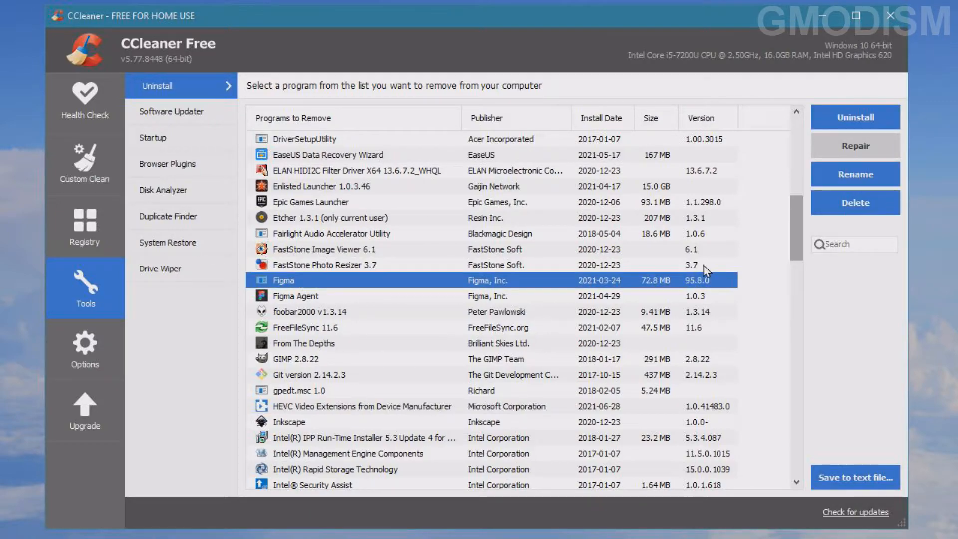
pyautogui.moveTo(863, 149)
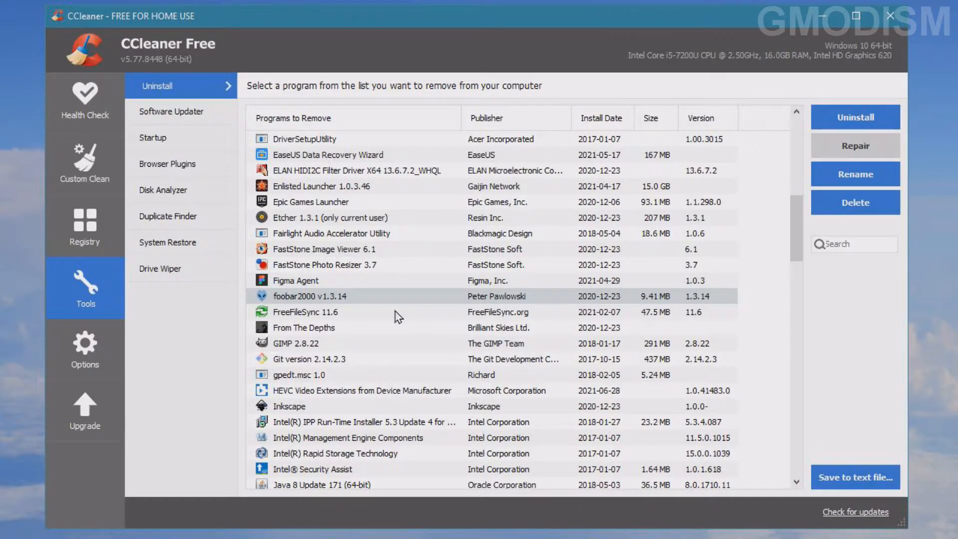
pyautogui.moveTo(353, 316)
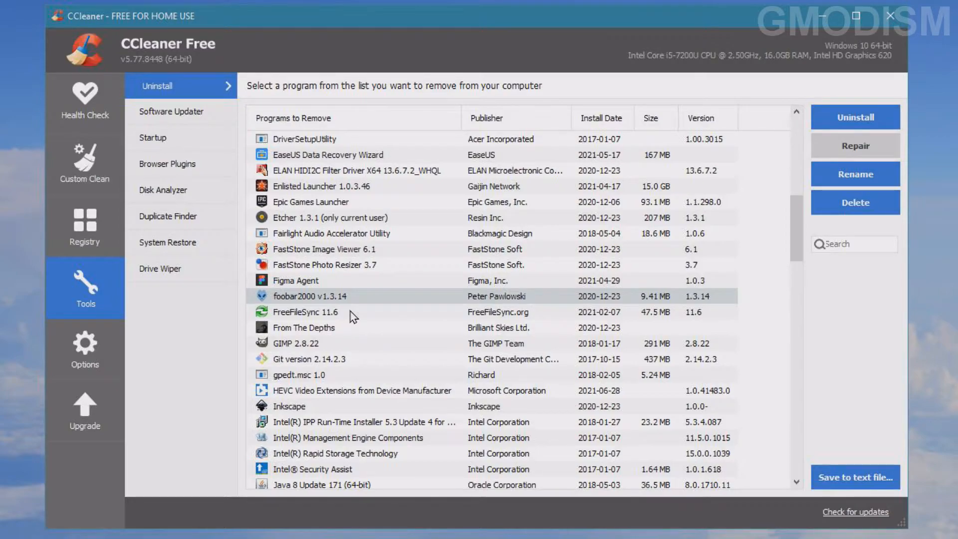
# - Uninstall Figma Agent, confirming the wizard and dismissing the file-not-found error
pyautogui.click(295, 281)
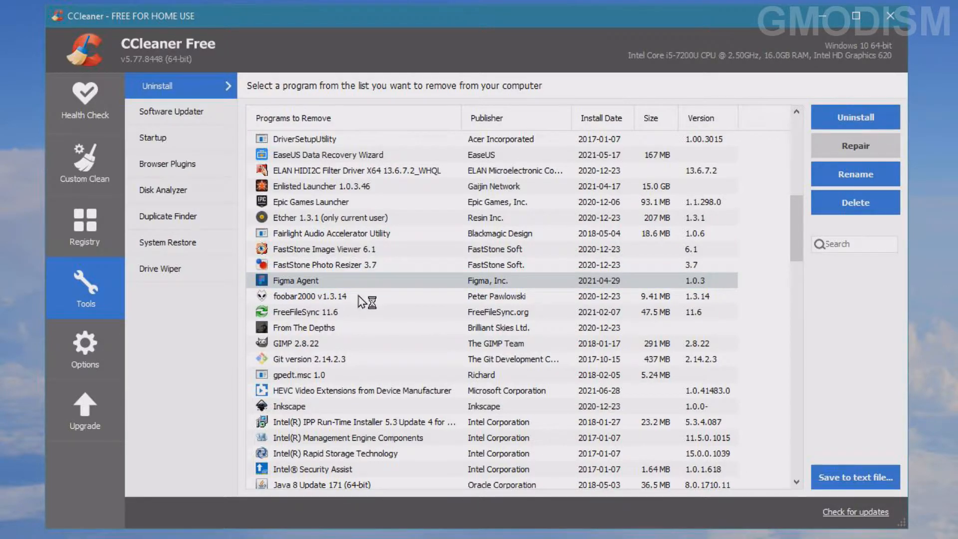
pyautogui.click(855, 117)
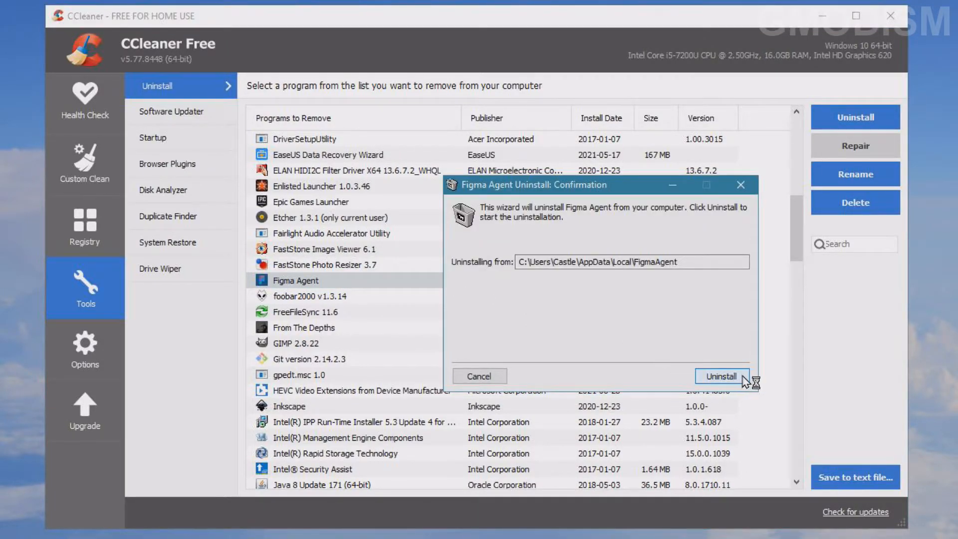
pyautogui.click(720, 377)
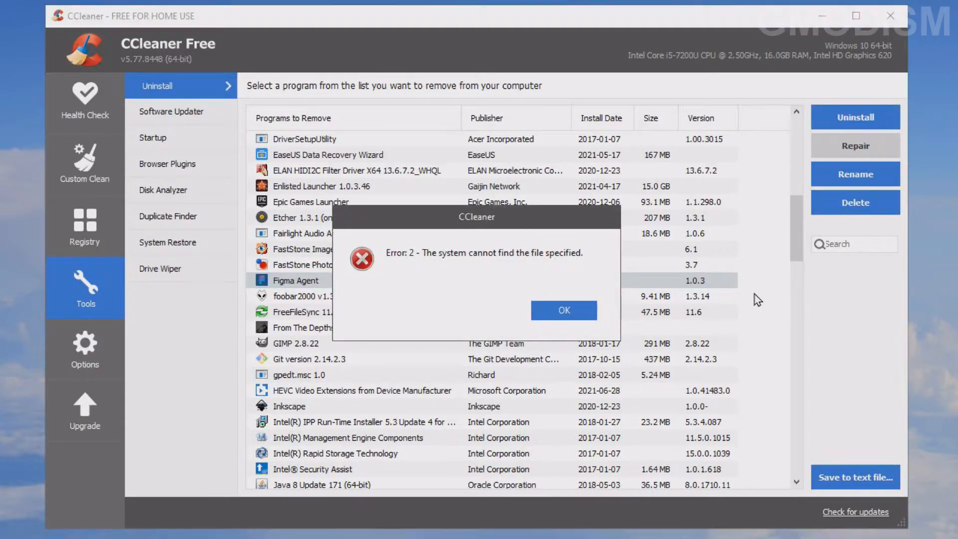
pyautogui.click(563, 309)
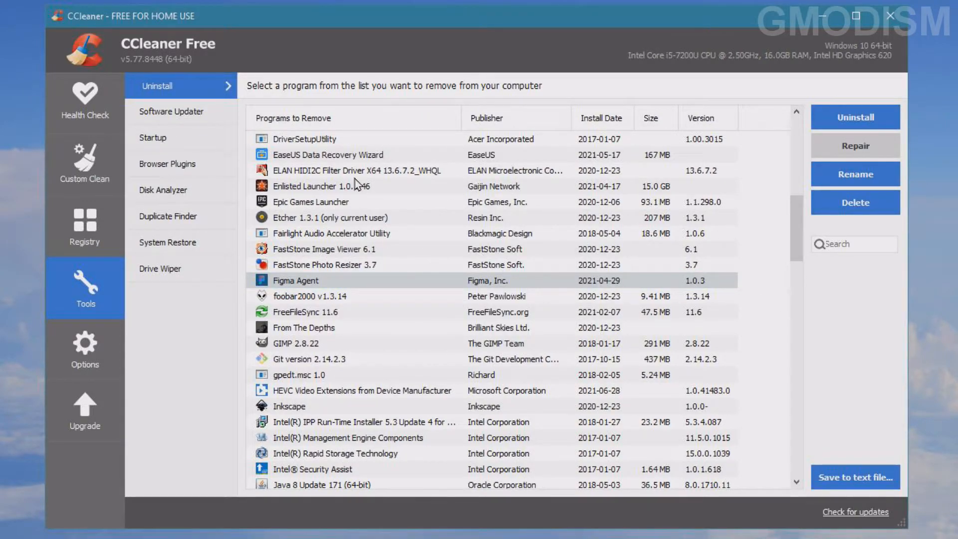
pyautogui.click(330, 232)
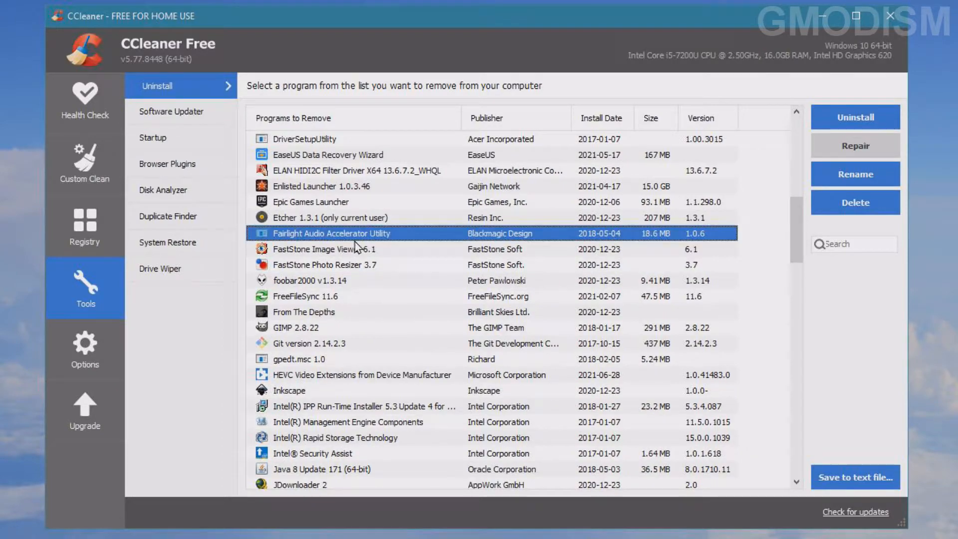
pyautogui.moveTo(418, 227)
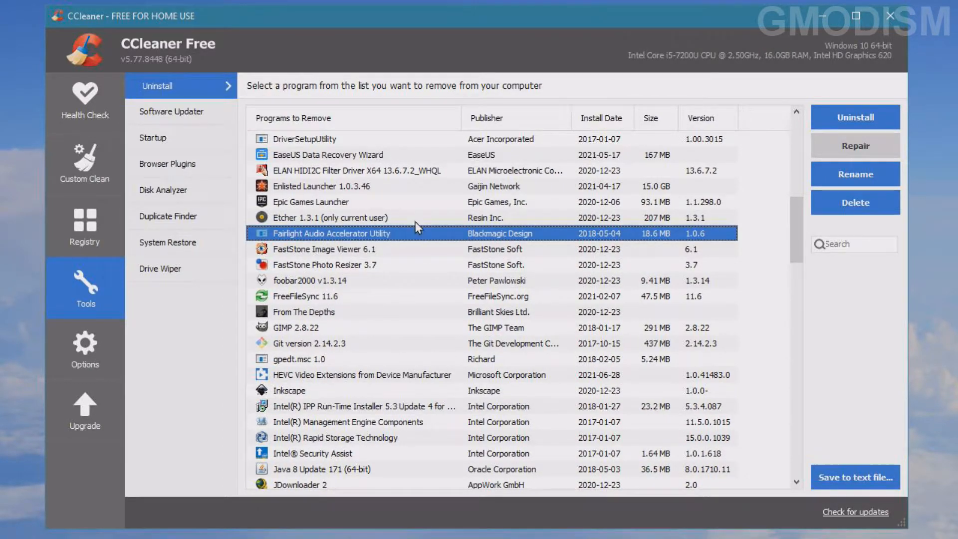
pyautogui.moveTo(340, 182)
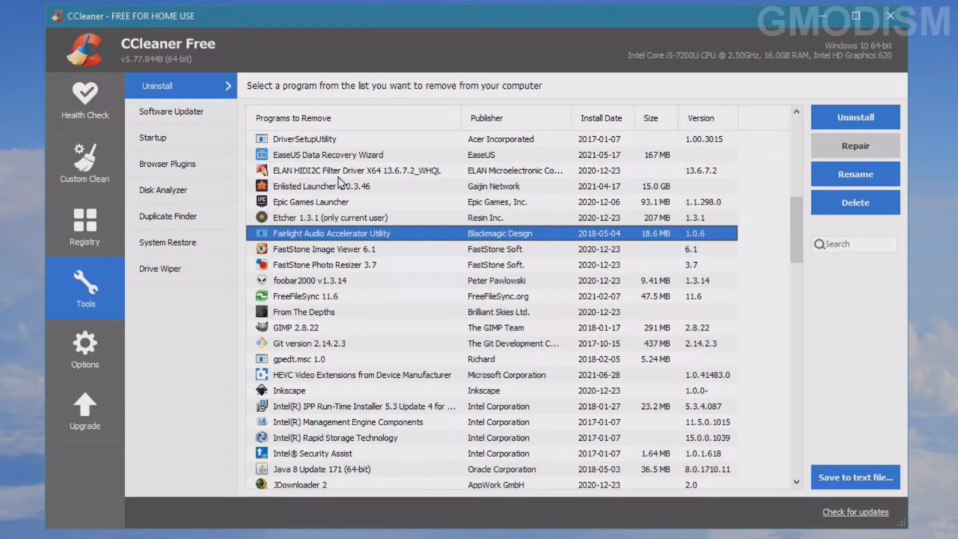
# - Uninstall Enlisted Launcher and acknowledge the successful-removal message
pyautogui.click(323, 186)
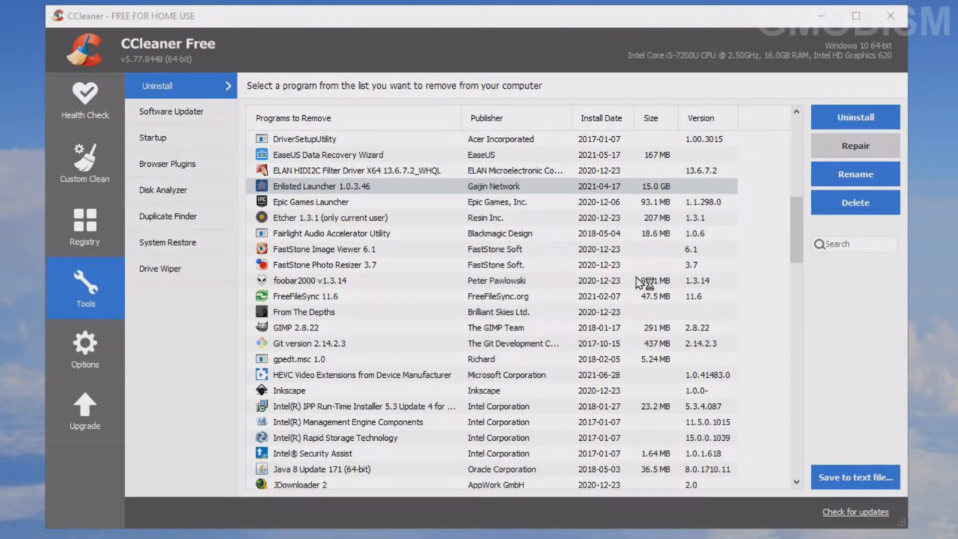
pyautogui.click(854, 117)
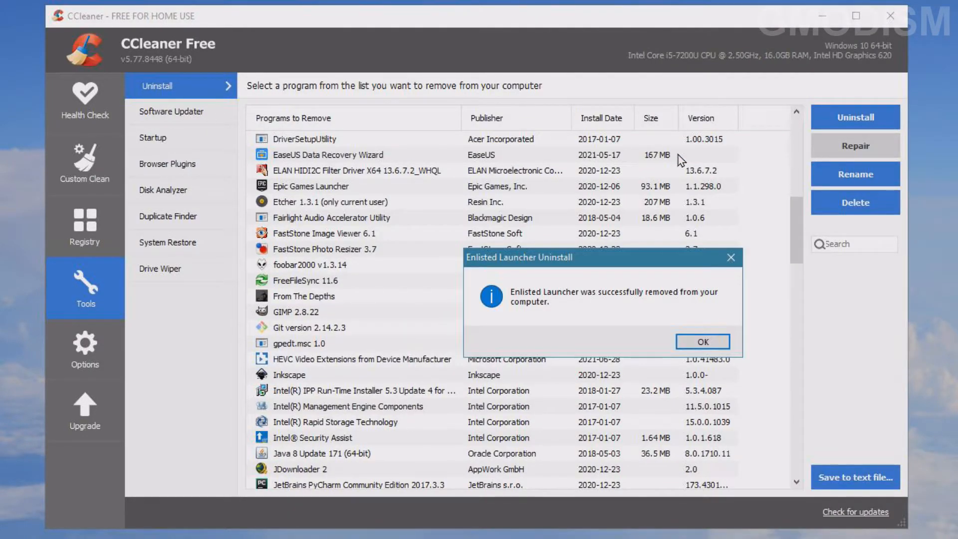
pyautogui.moveTo(703, 341)
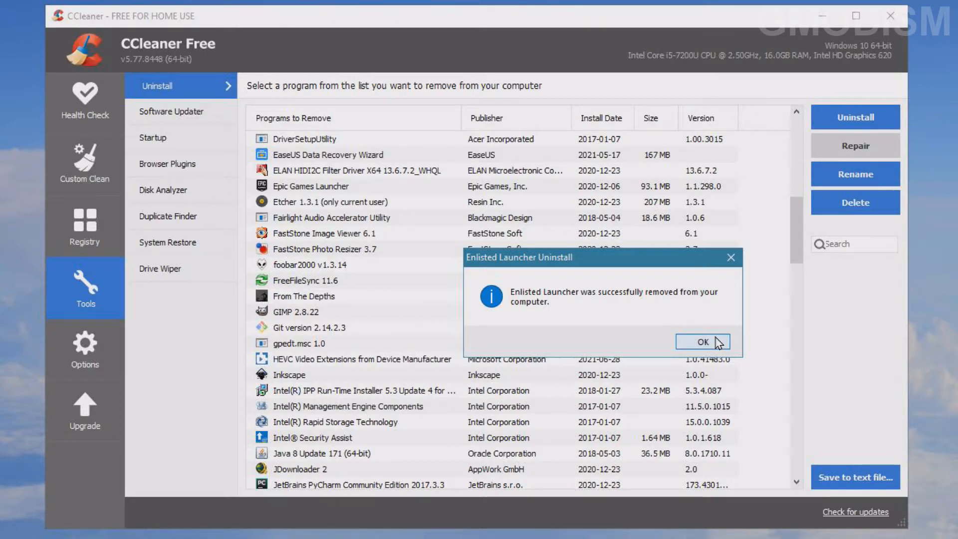
pyautogui.click(702, 342)
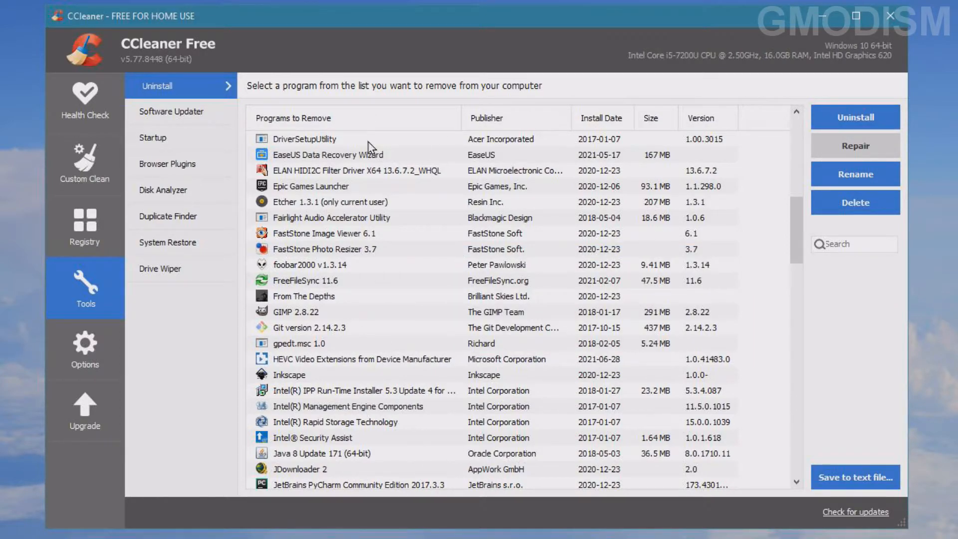
pyautogui.moveTo(543, 297)
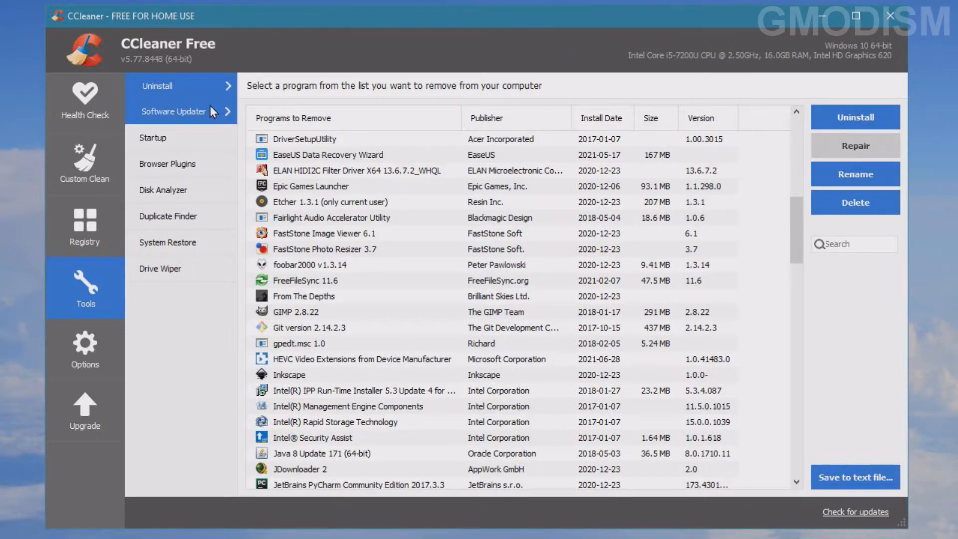
pyautogui.click(84, 163)
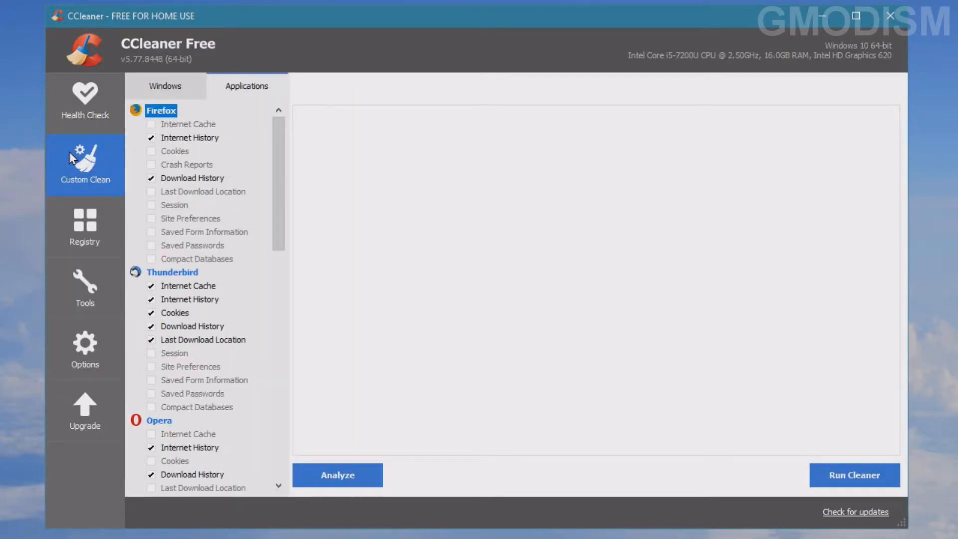
pyautogui.scroll(3)
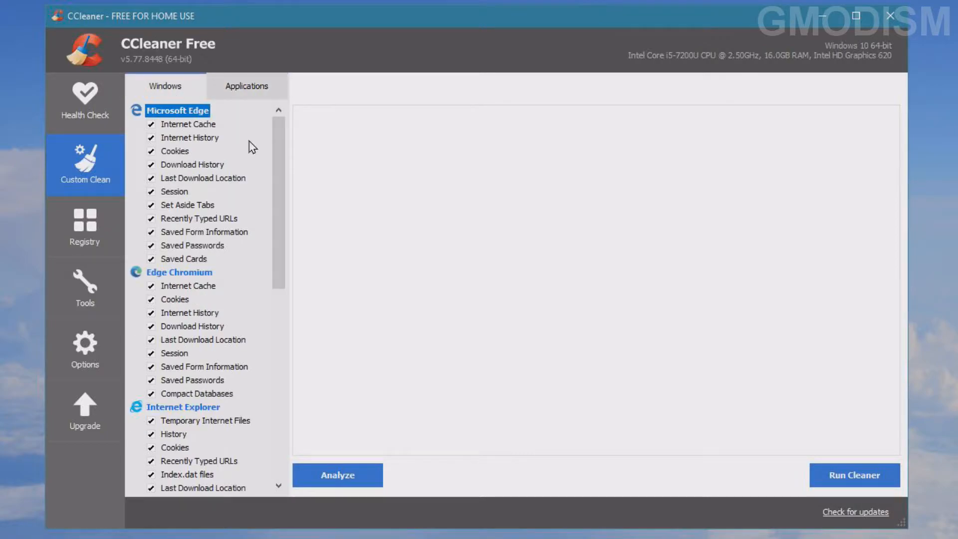
pyautogui.moveTo(196, 196)
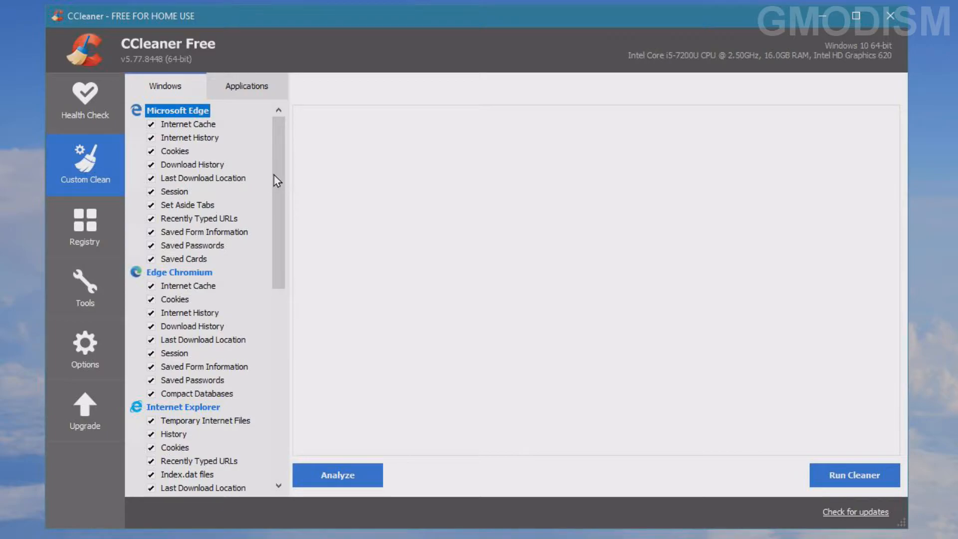
pyautogui.scroll(-3)
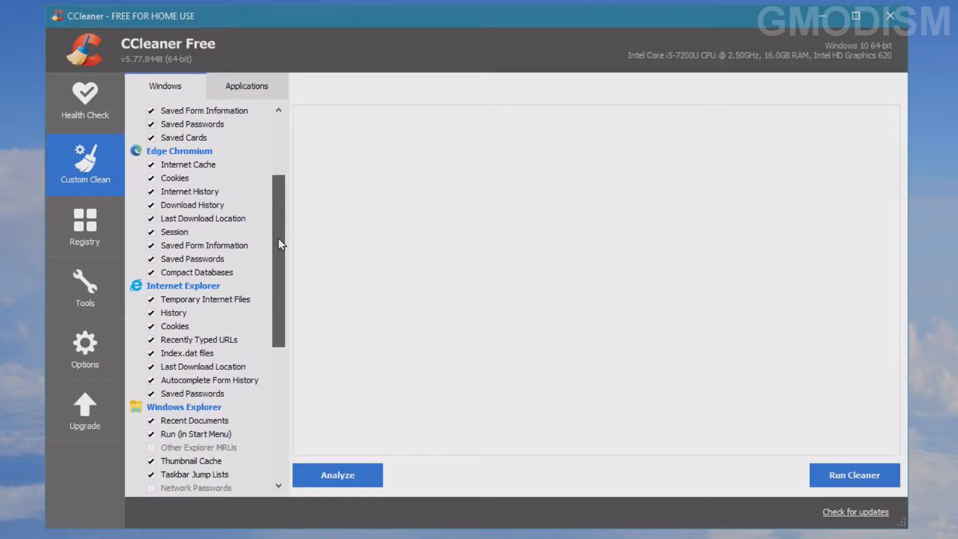
pyautogui.scroll(-3)
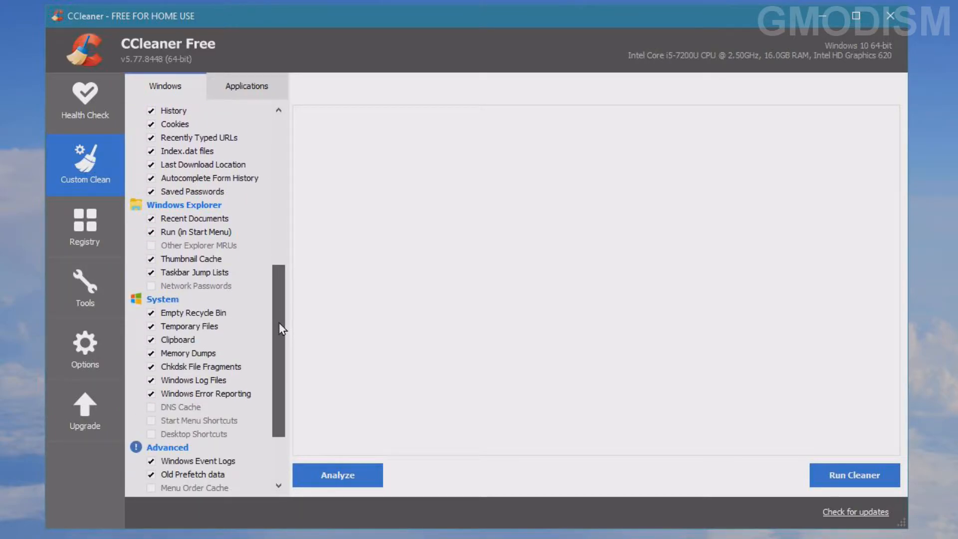
pyautogui.scroll(-3)
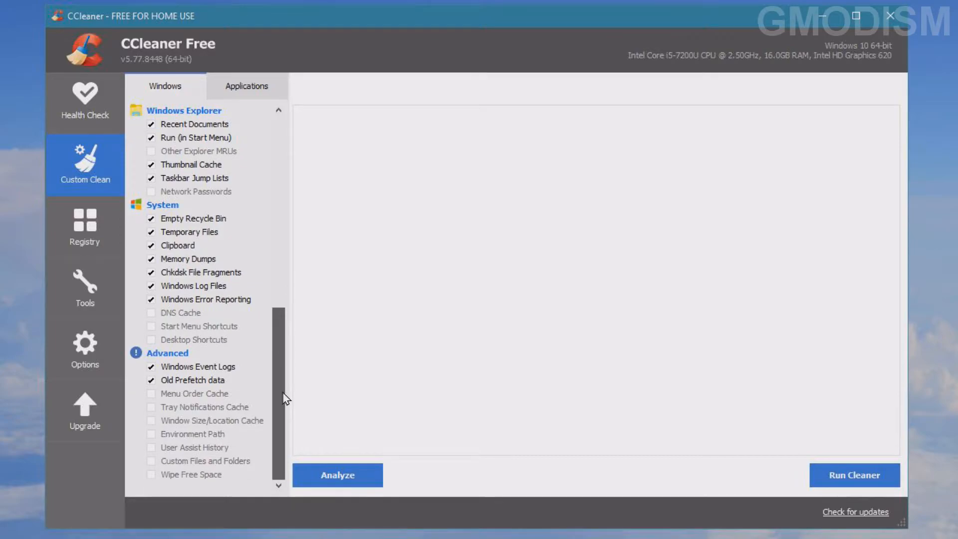
pyautogui.moveTo(167, 238)
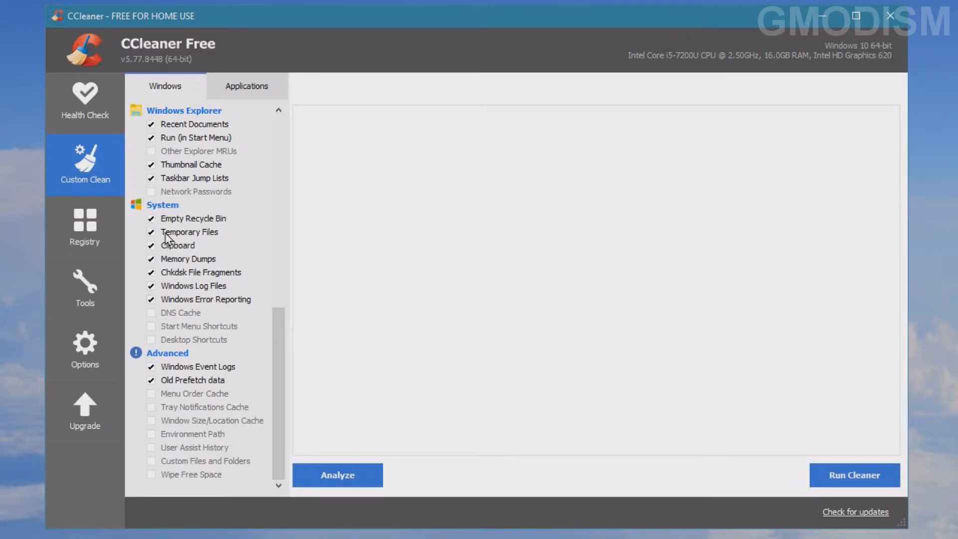
pyautogui.moveTo(177, 274)
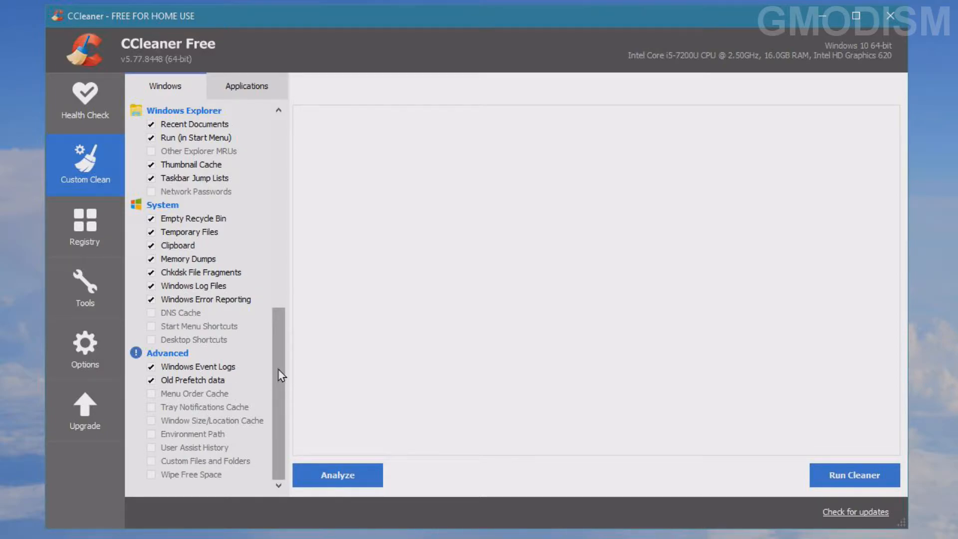
pyautogui.moveTo(219, 274)
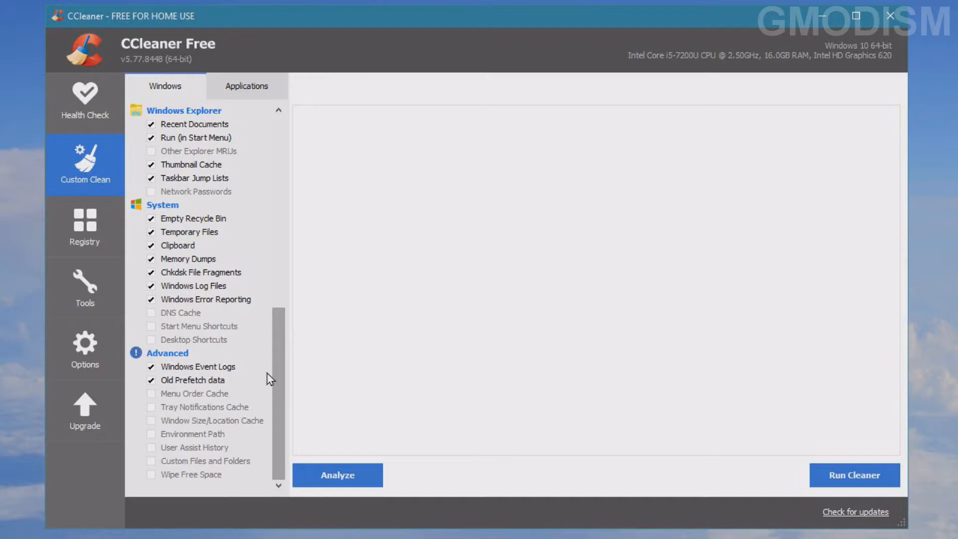
pyautogui.moveTo(266, 406)
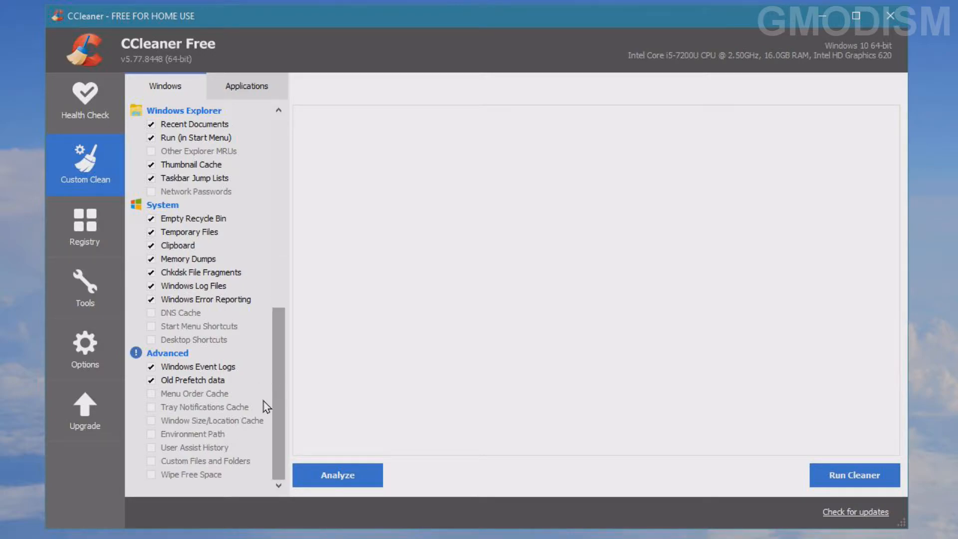
pyautogui.moveTo(287, 399)
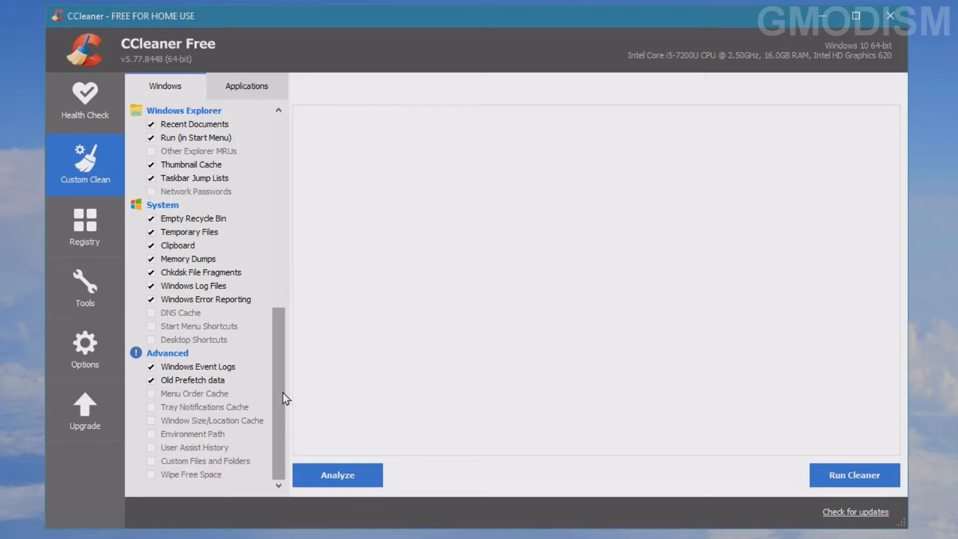
# - Include Firefox Internet Cache and Cookies and Thunderbird Session and Site Preferences in the clean
pyautogui.click(246, 86)
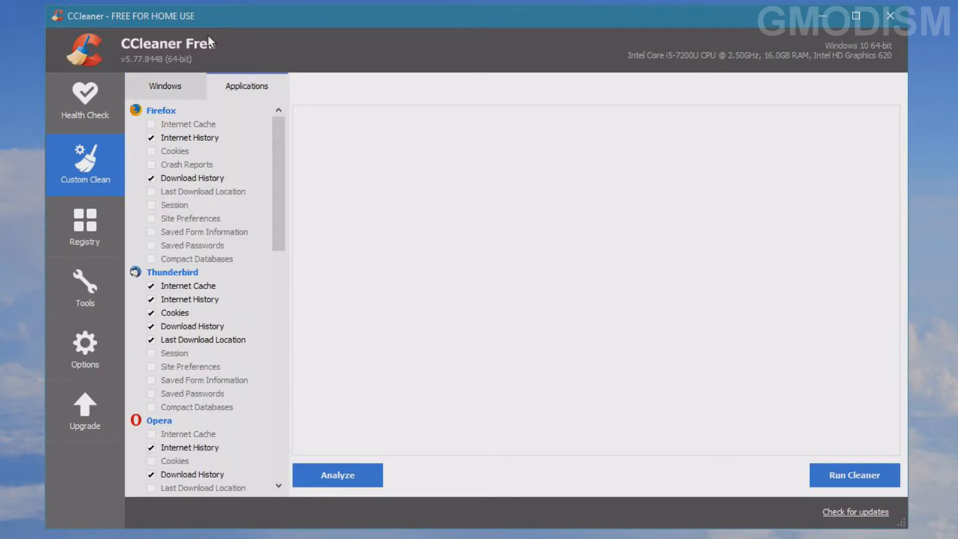
pyautogui.moveTo(398, 170)
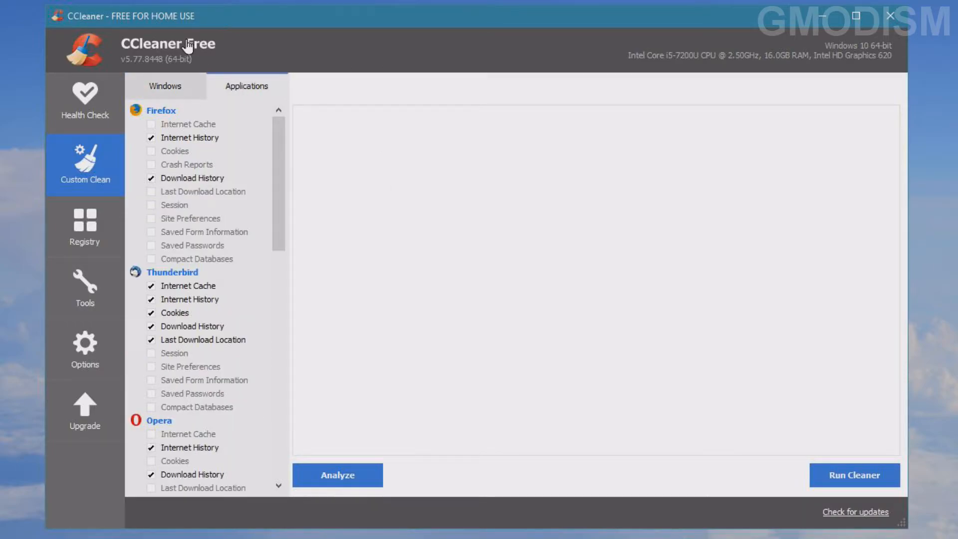
pyautogui.click(189, 124)
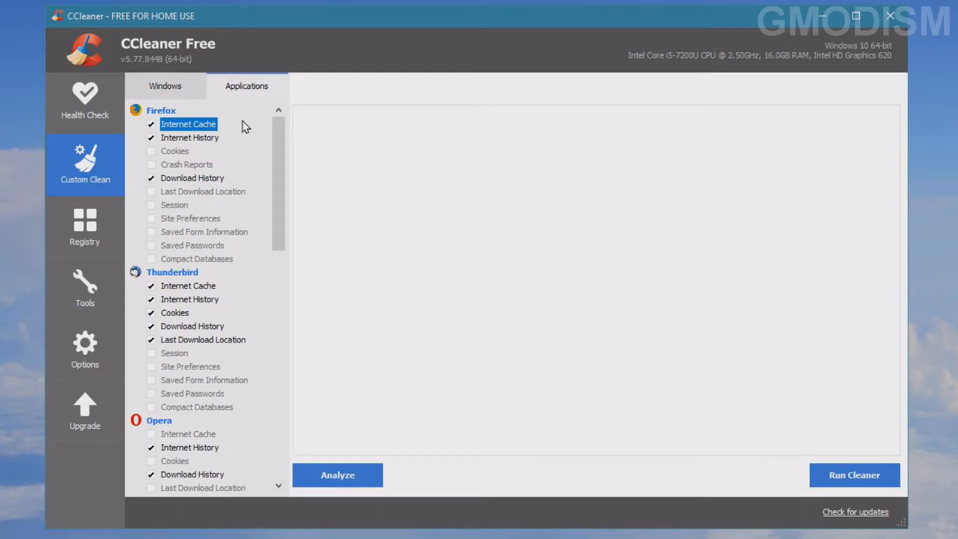
pyautogui.click(151, 150)
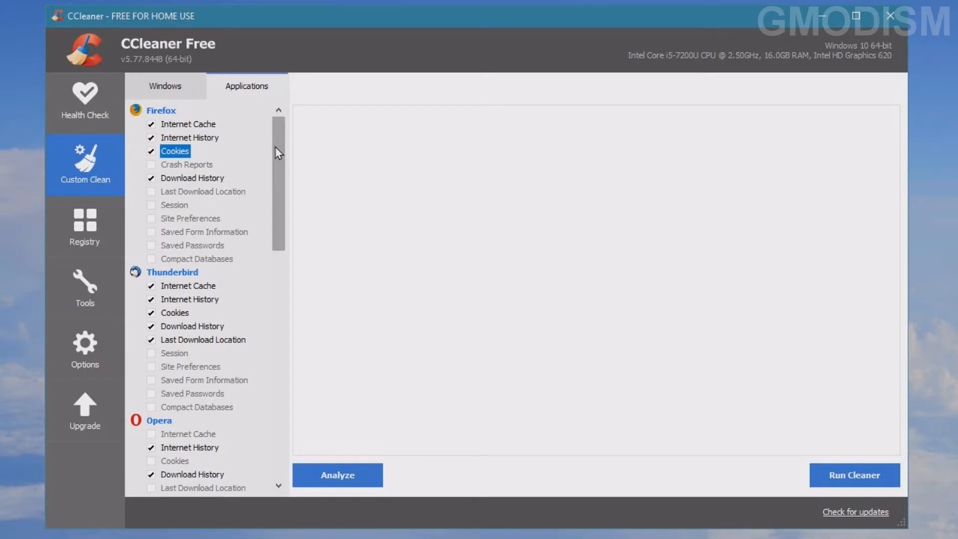
pyautogui.moveTo(150, 405)
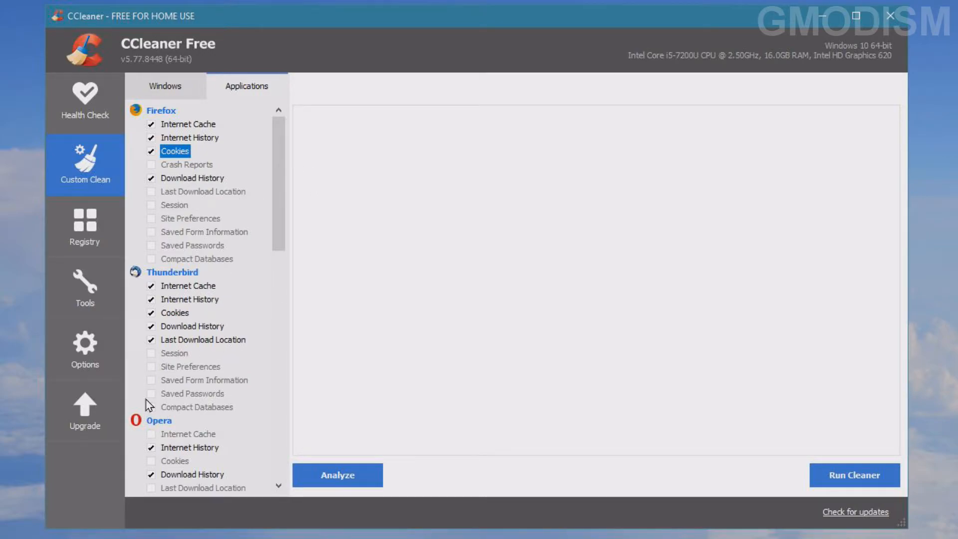
pyautogui.click(152, 352)
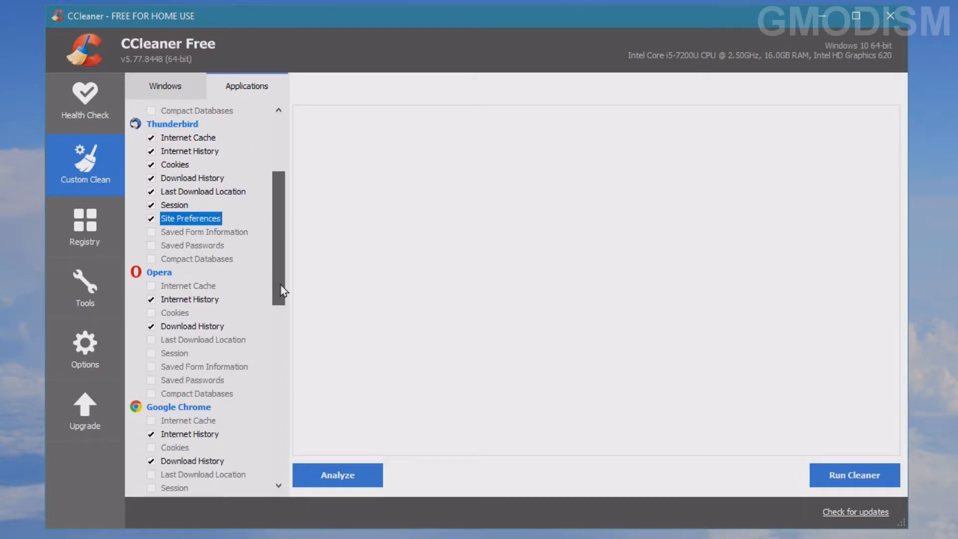
# - Include Skype for Desktop in the clean and review the list down to the Windows group
pyautogui.scroll(-3)
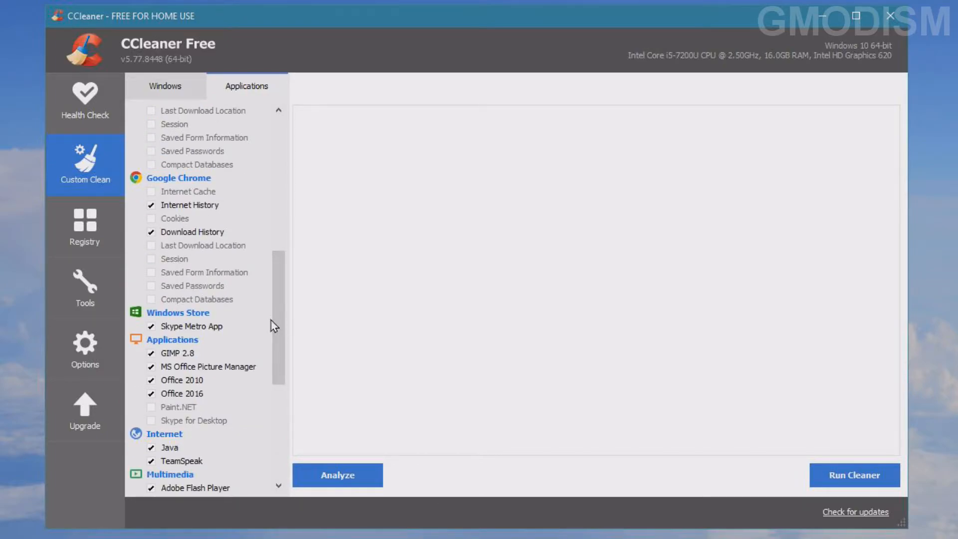
pyautogui.moveTo(176, 288)
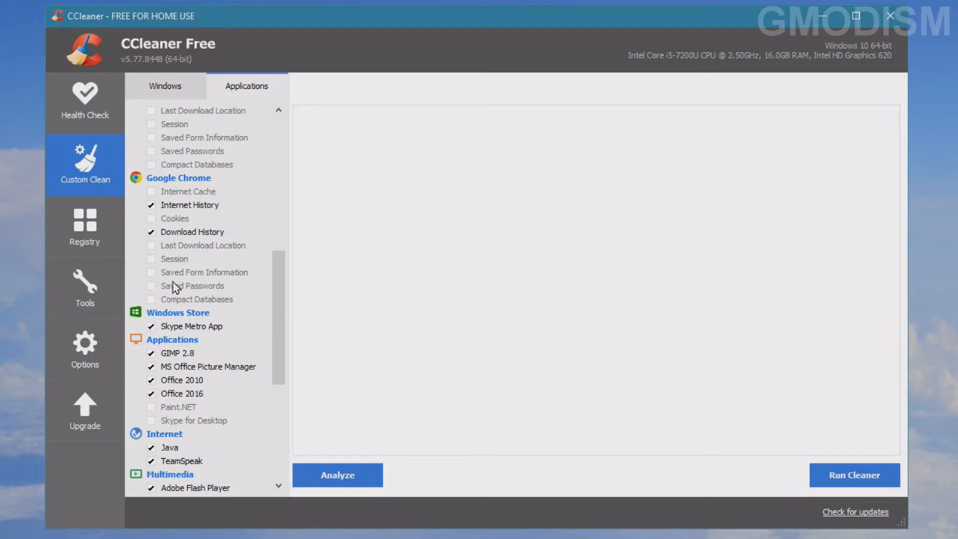
pyautogui.moveTo(268, 322)
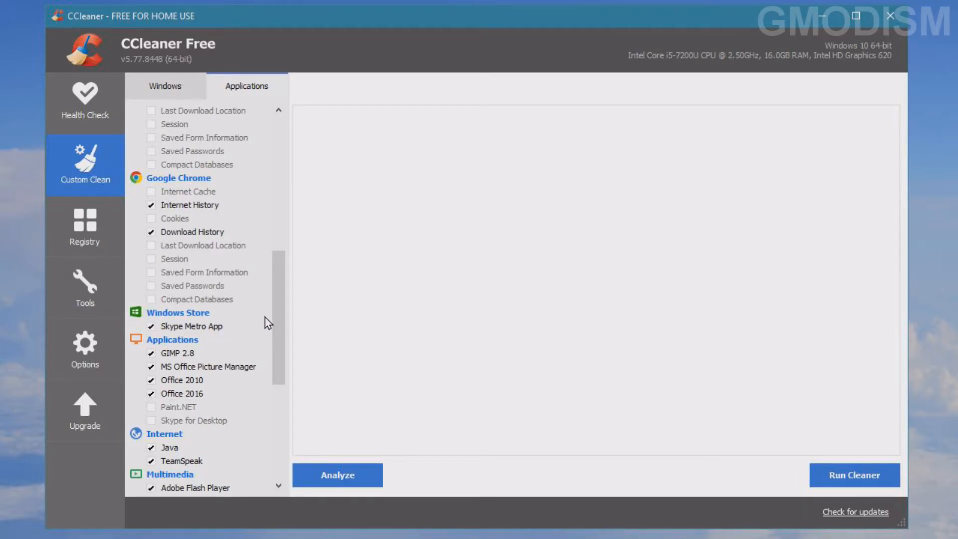
pyautogui.scroll(-3)
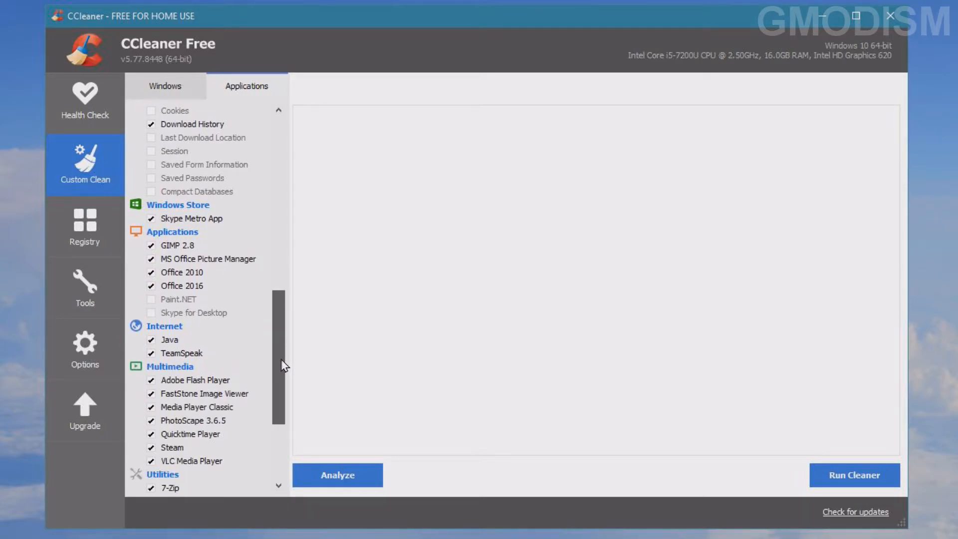
pyautogui.scroll(-3)
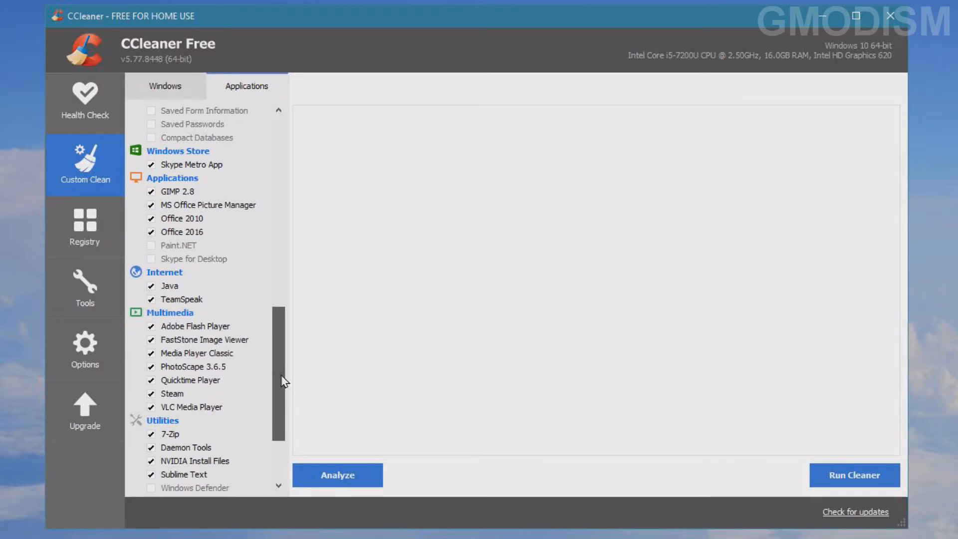
pyautogui.click(193, 258)
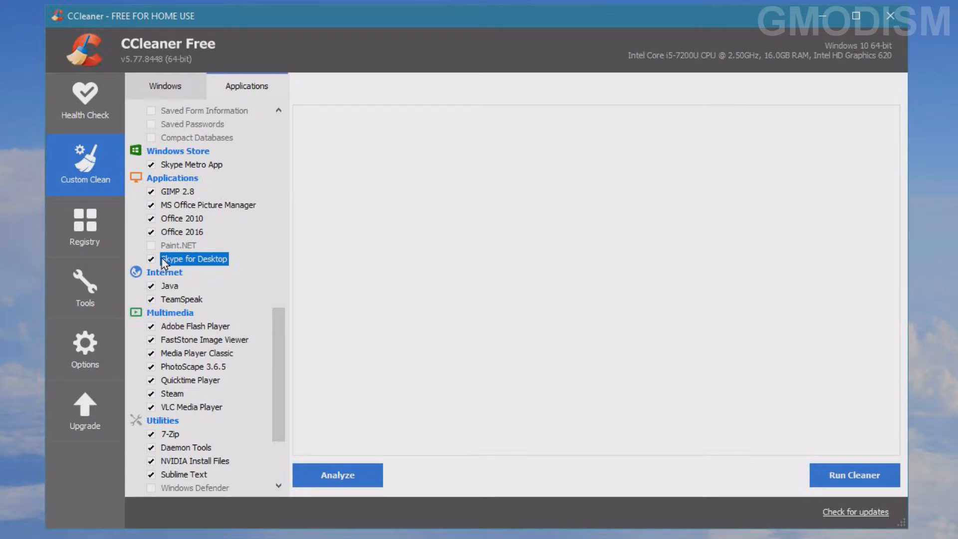
pyautogui.moveTo(158, 252)
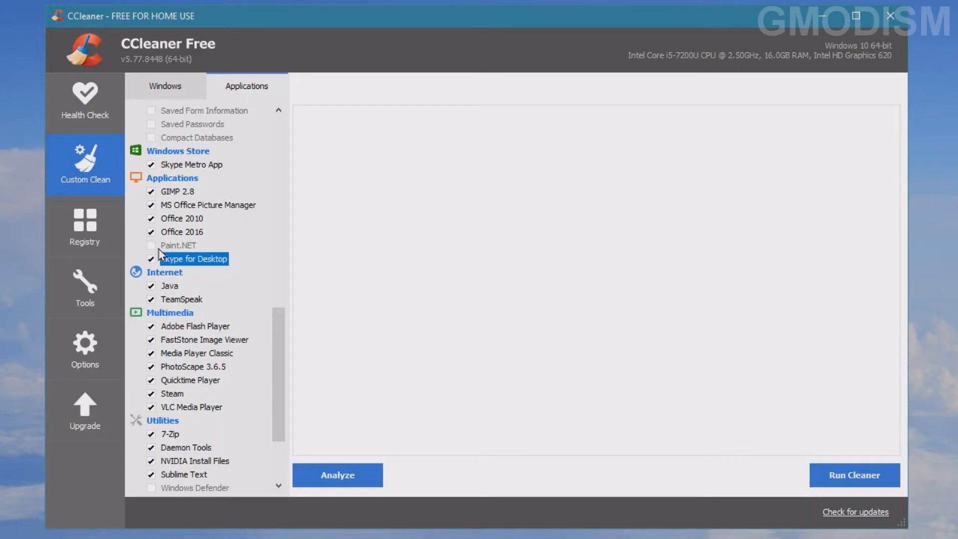
pyautogui.moveTo(278, 350)
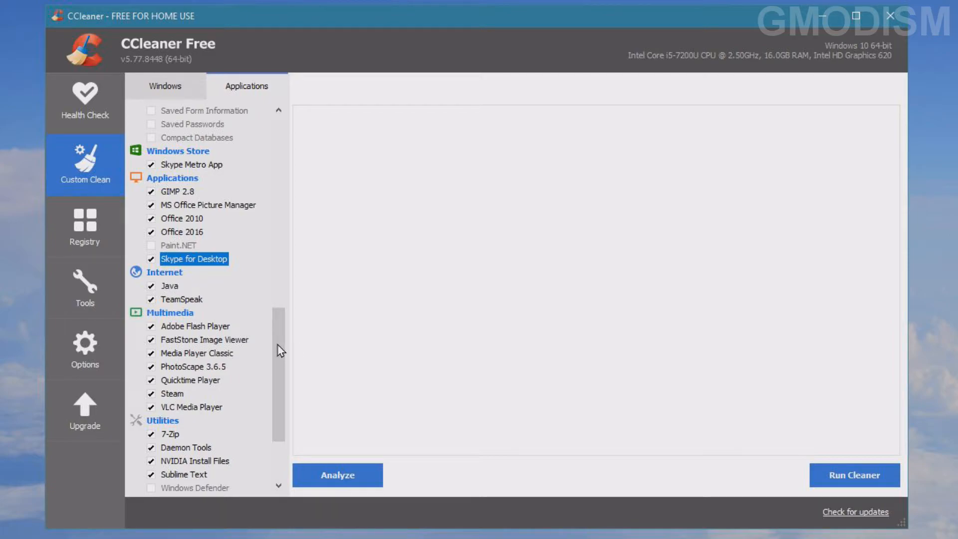
pyautogui.scroll(-3)
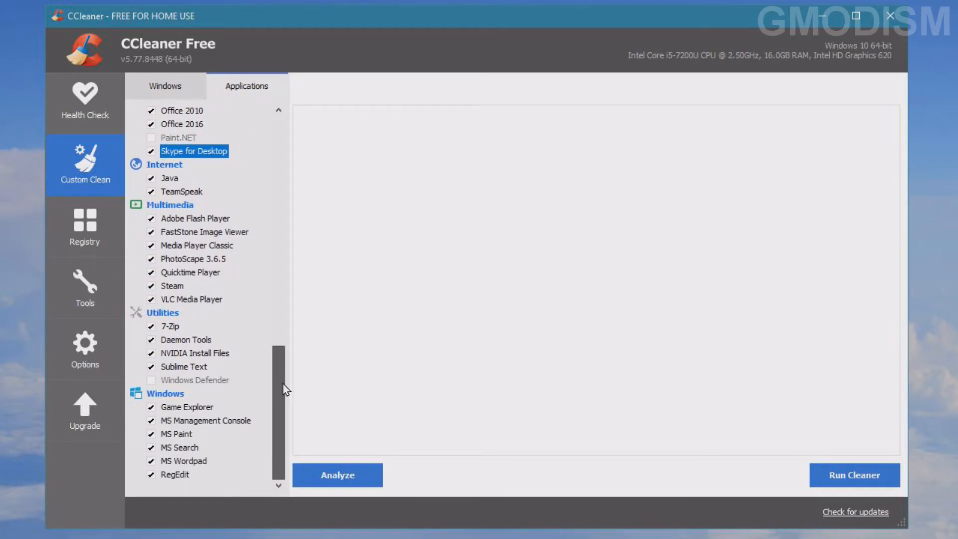
pyautogui.moveTo(186, 442)
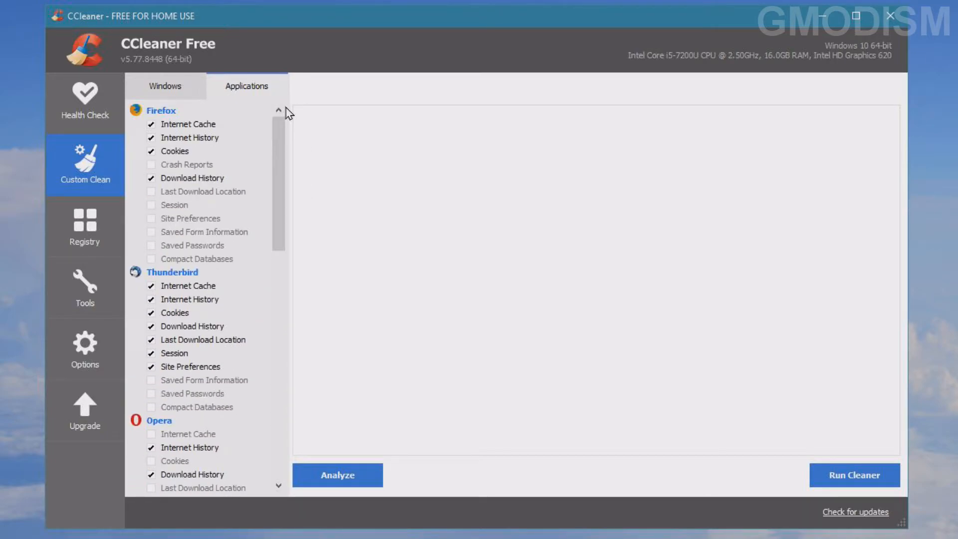
# - Run the cleaner to delete about 5,939 MB of junk, then go to the Registry section
pyautogui.click(165, 86)
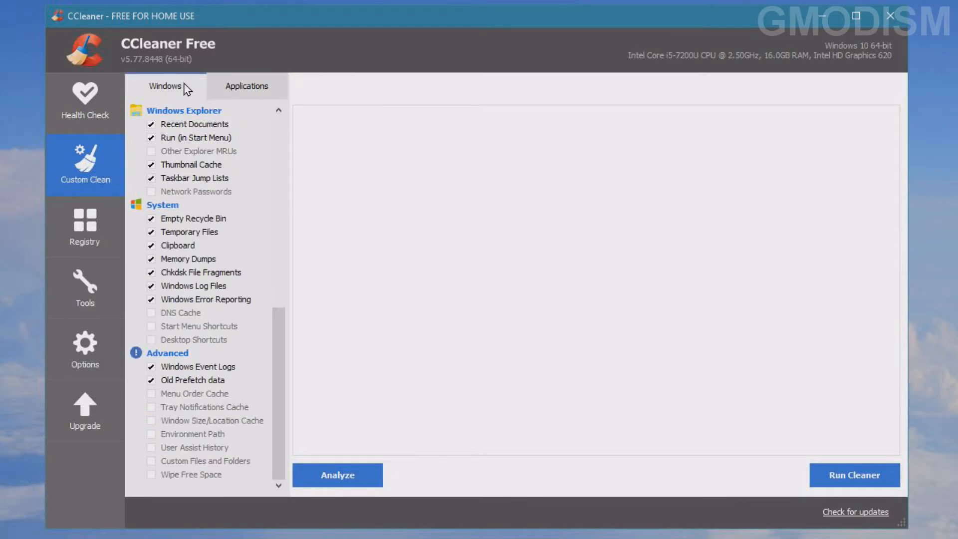
pyautogui.moveTo(645, 468)
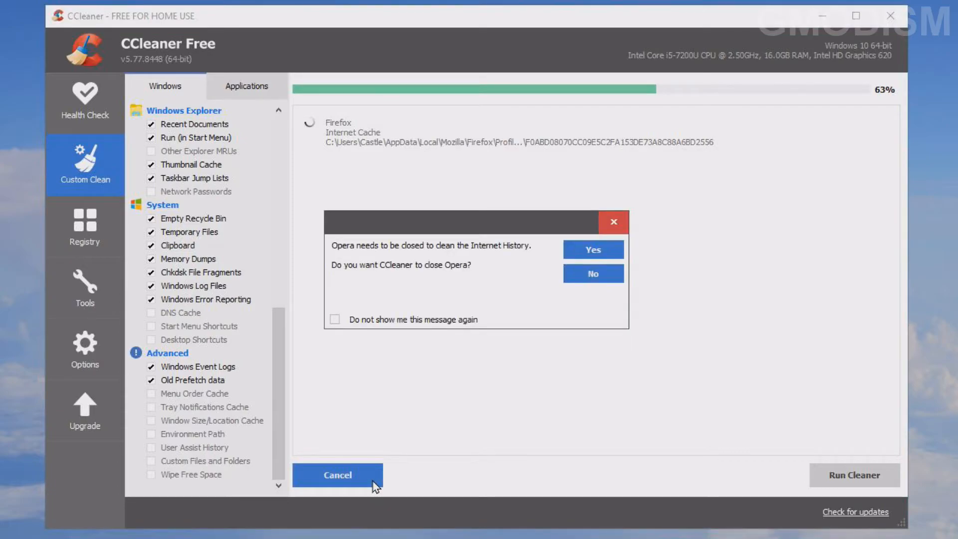
pyautogui.click(592, 273)
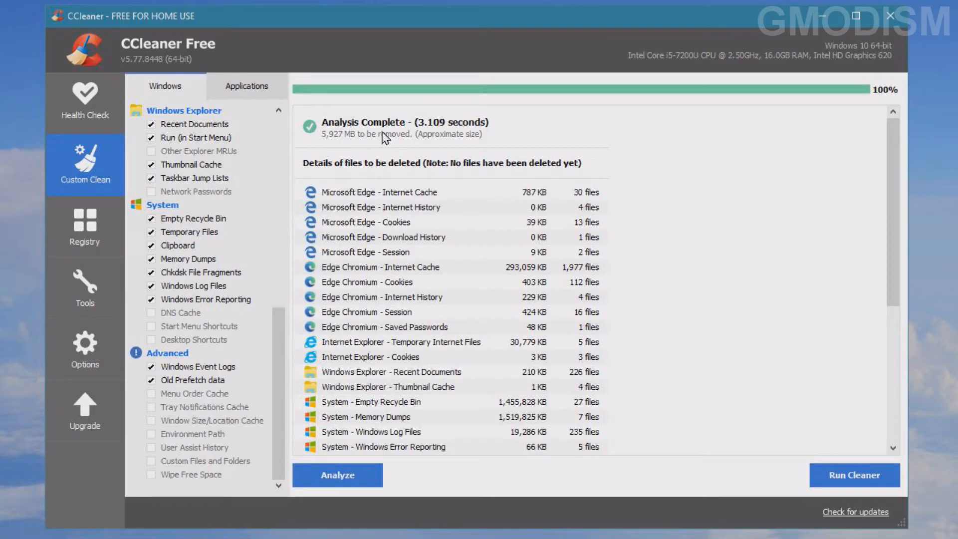
pyautogui.moveTo(920, 156)
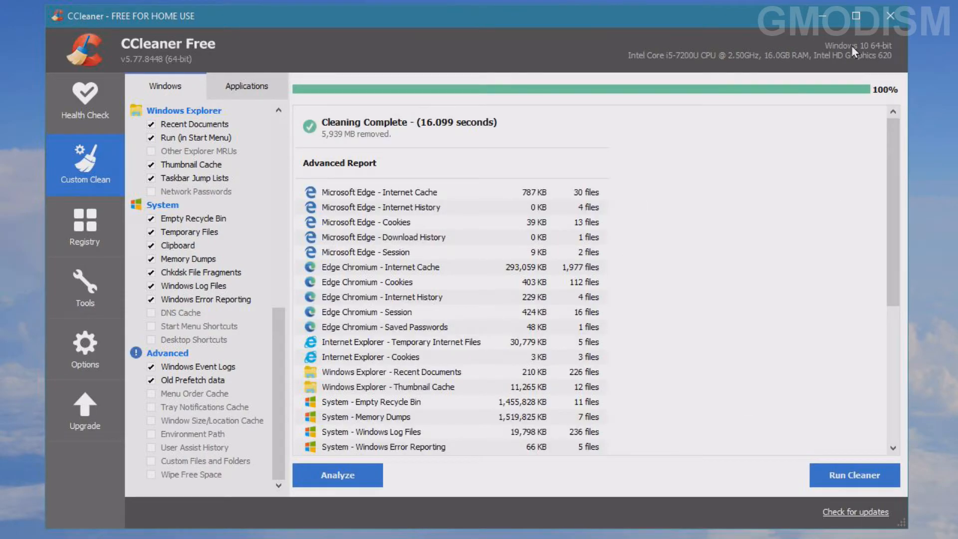
pyautogui.click(83, 226)
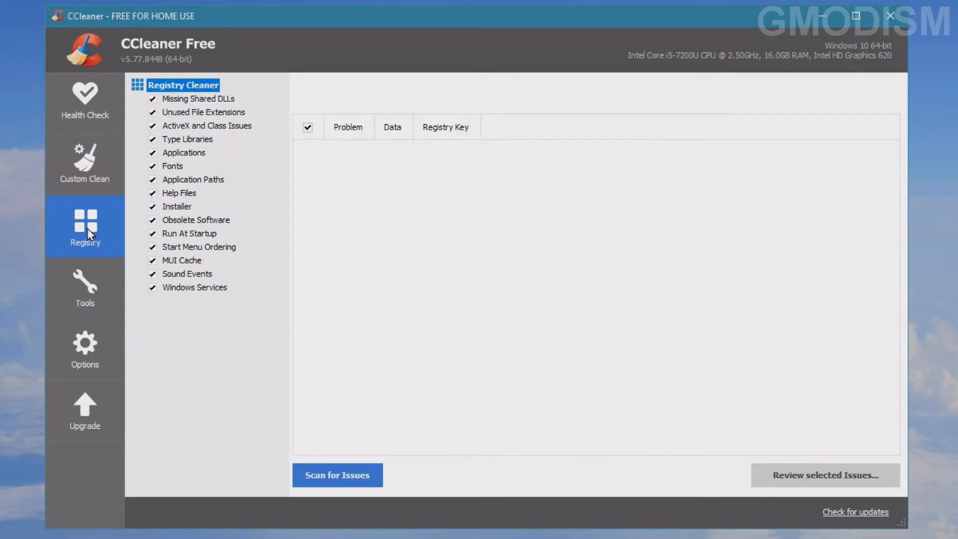
pyautogui.moveTo(146, 383)
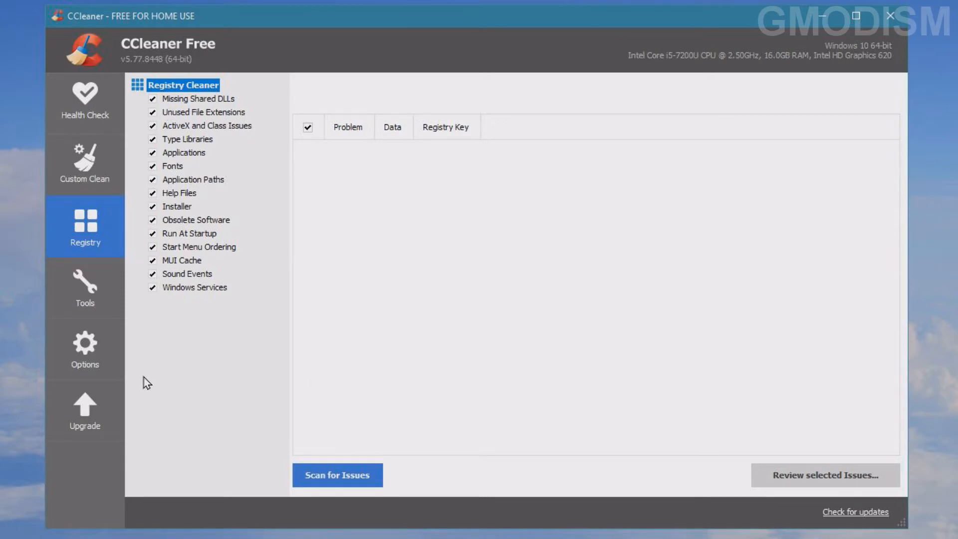
# - Scan the registry for issues, finding 172 problems such as missing shared DLLs
pyautogui.click(336, 475)
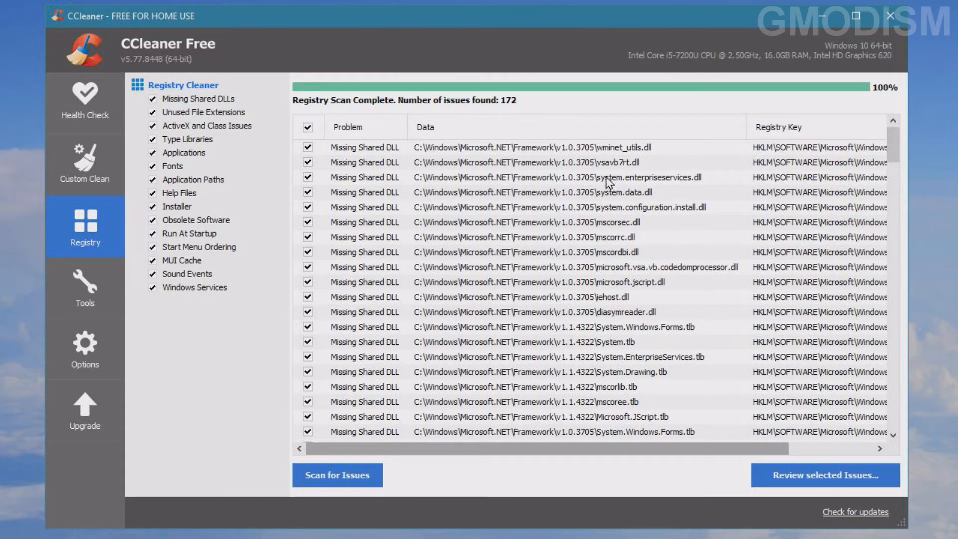
pyautogui.moveTo(627, 185)
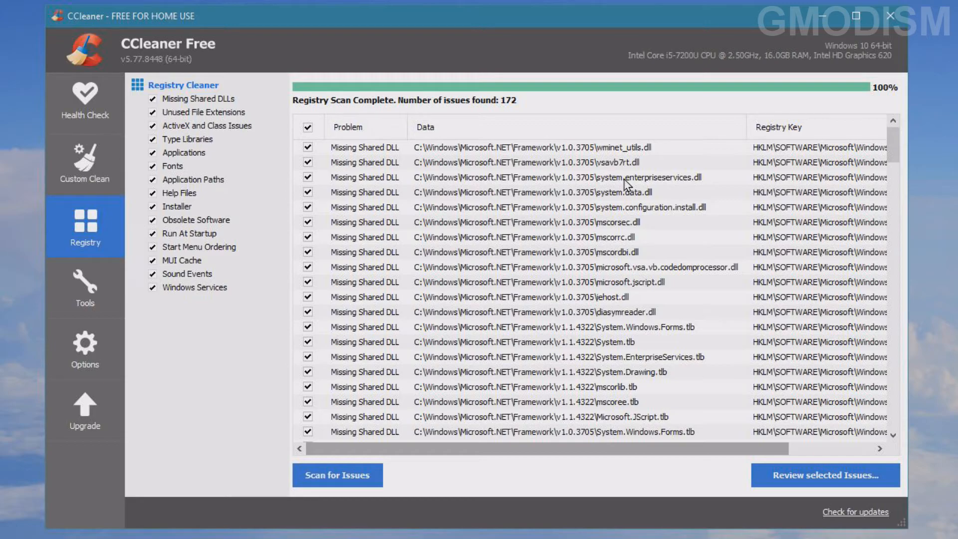
pyautogui.moveTo(432, 227)
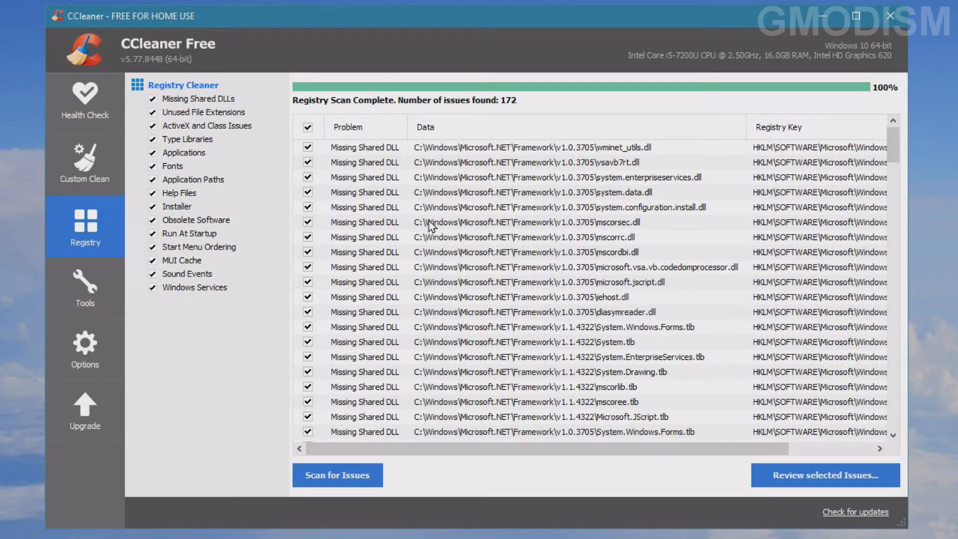
# - Fix all 172 selected registry issues at once without backing up the registry
pyautogui.click(824, 475)
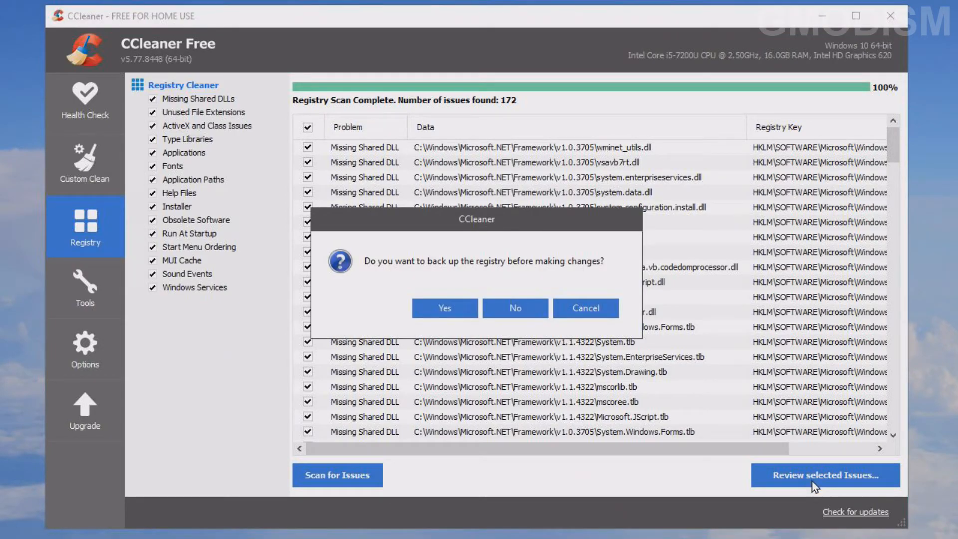
pyautogui.moveTo(578, 361)
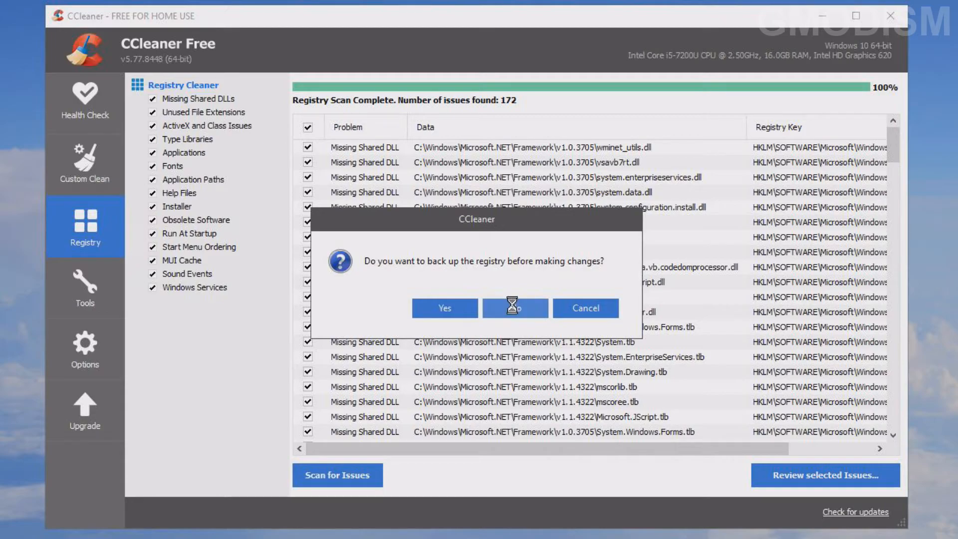
pyautogui.click(515, 308)
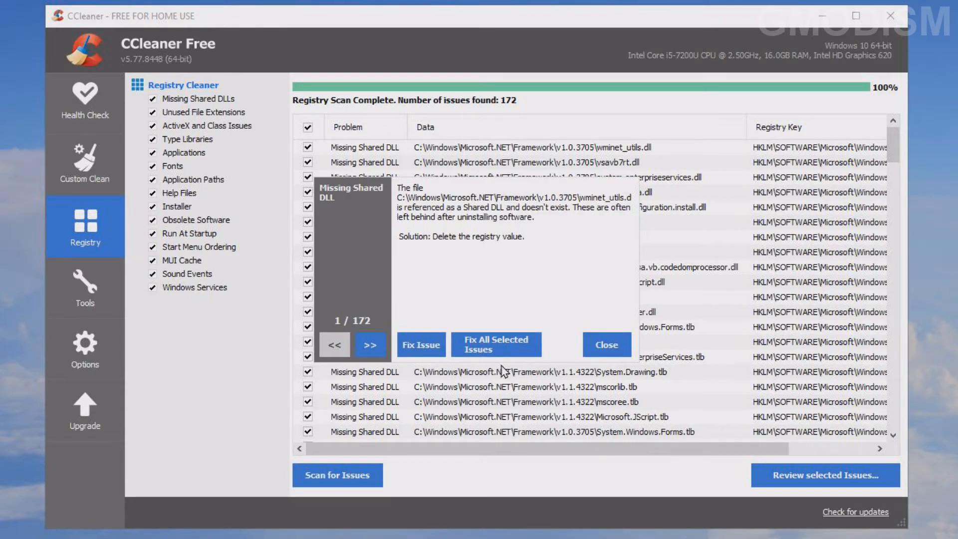
pyautogui.click(496, 345)
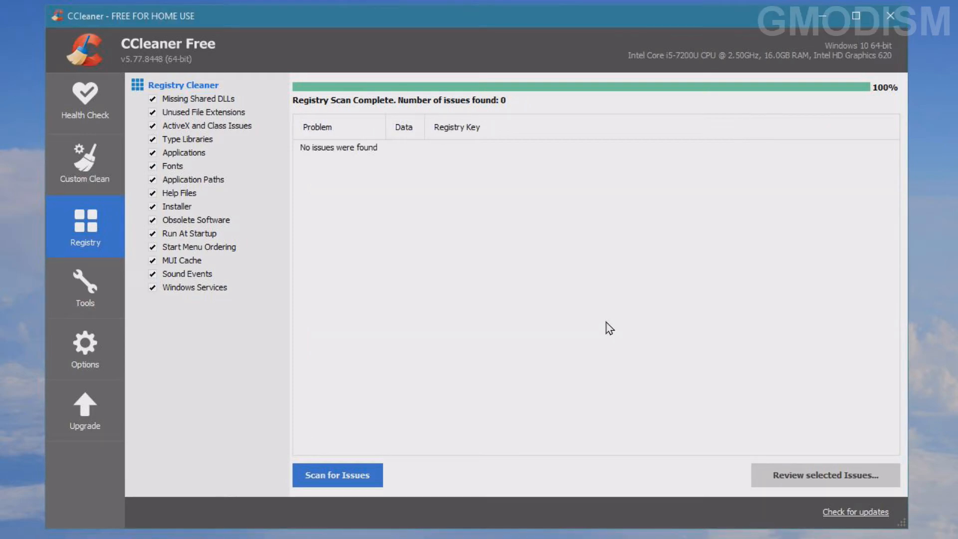
pyautogui.moveTo(606, 321)
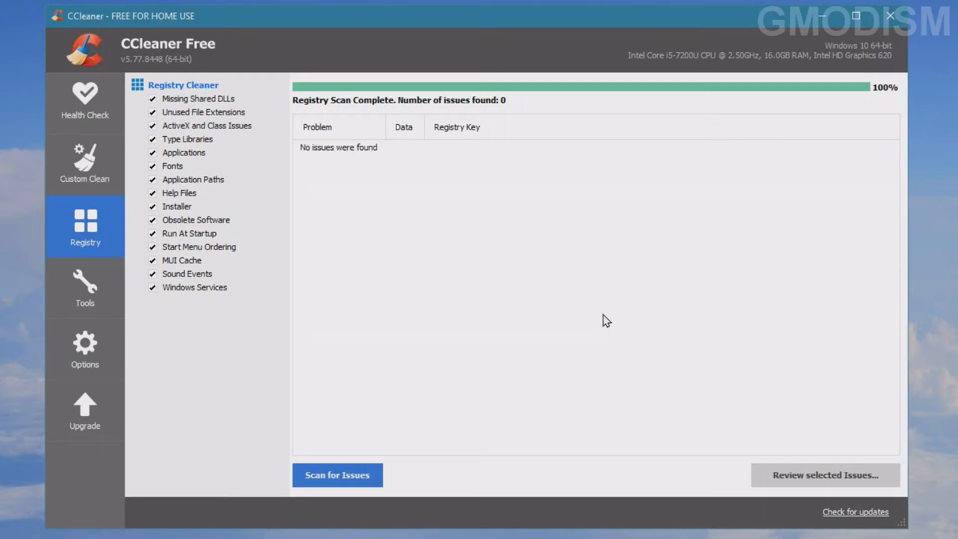
pyautogui.moveTo(571, 305)
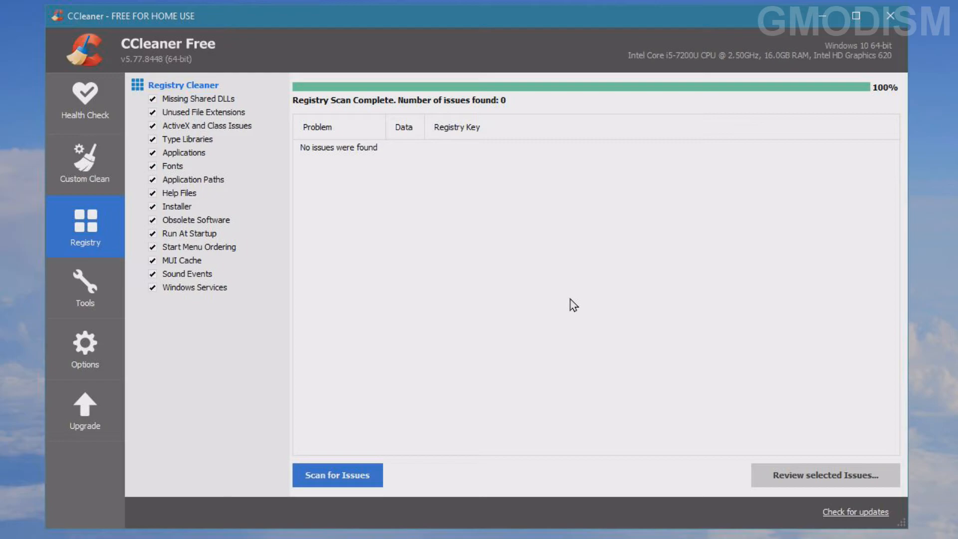
pyautogui.moveTo(567, 293)
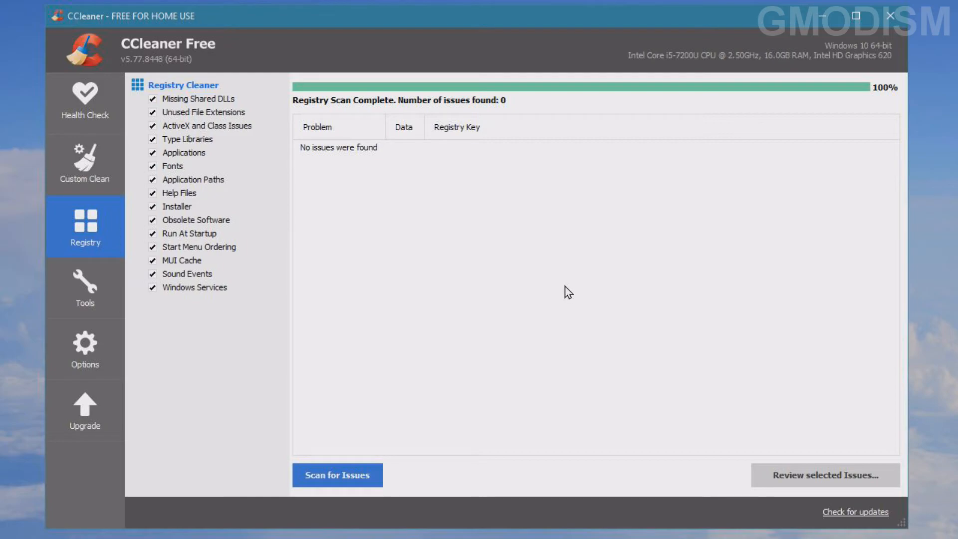
pyautogui.moveTo(581, 292)
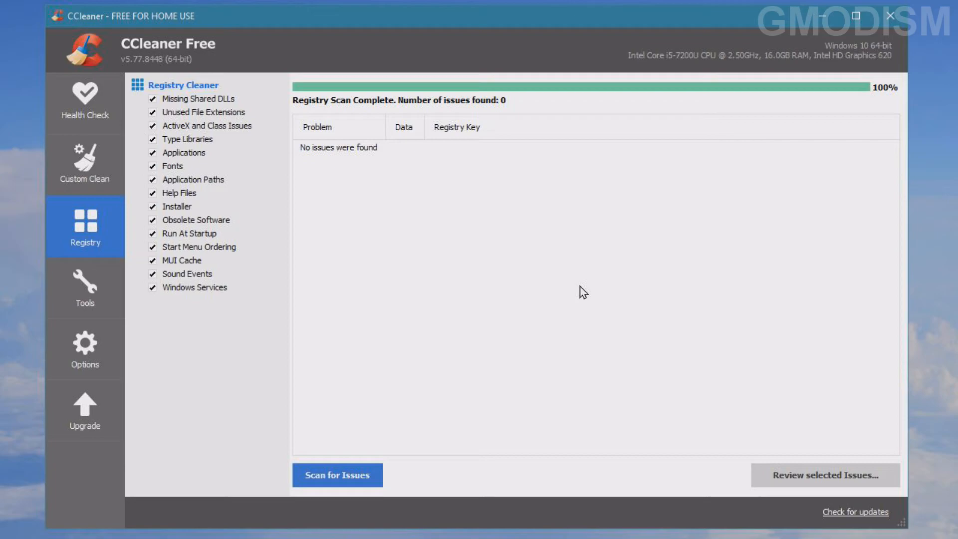
pyautogui.moveTo(84, 298)
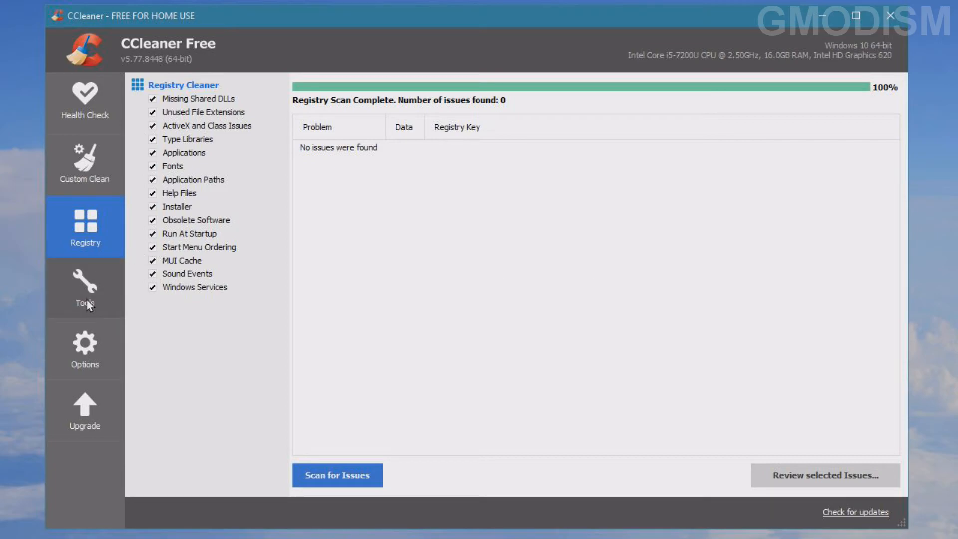
pyautogui.moveTo(84, 165)
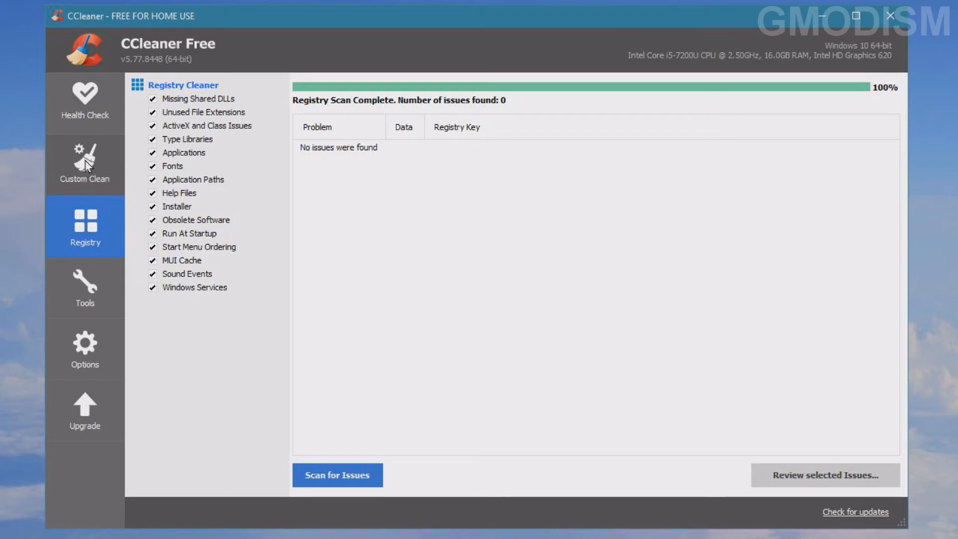
pyautogui.moveTo(538, 65)
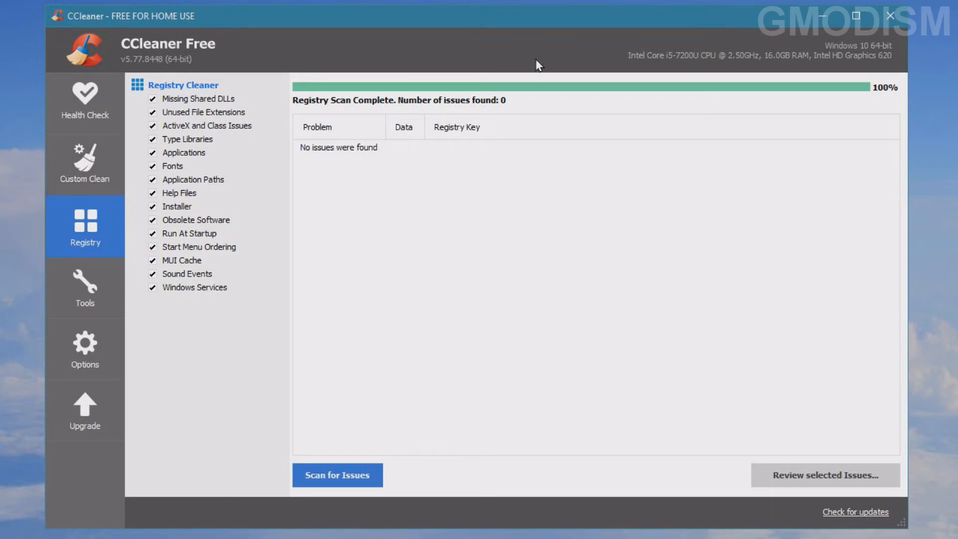
pyautogui.moveTo(387, 289)
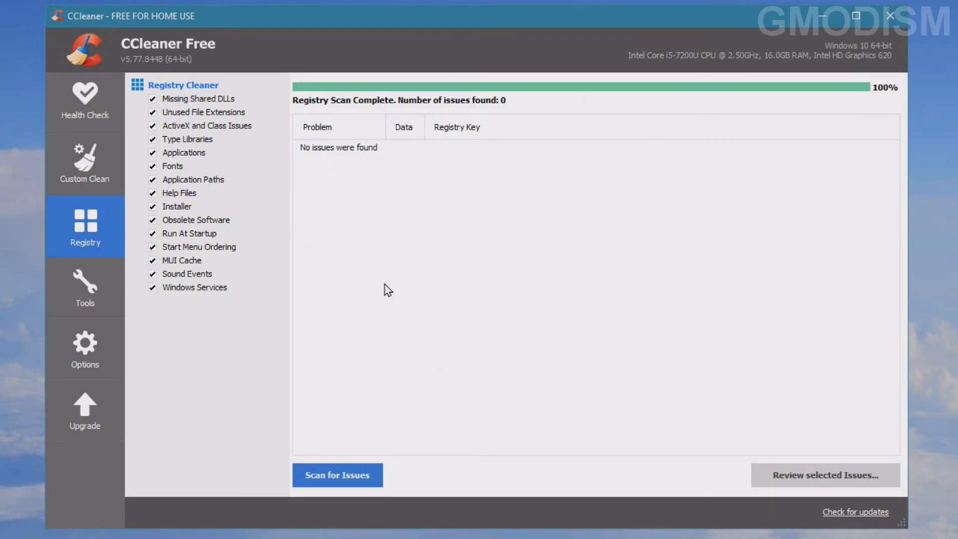
# - Show the basic settings with launching CCleaner at every computer start left unchecked
pyautogui.click(84, 164)
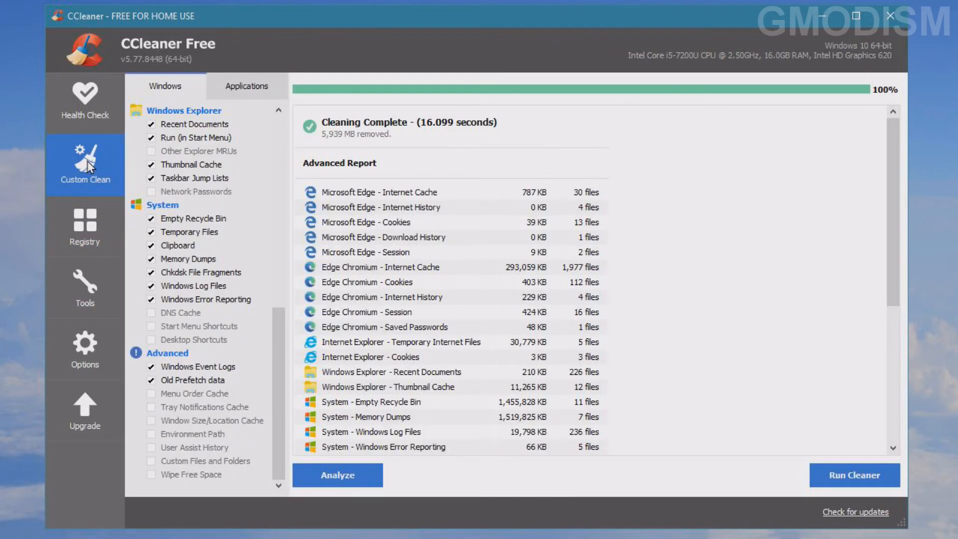
pyautogui.moveTo(889, 16)
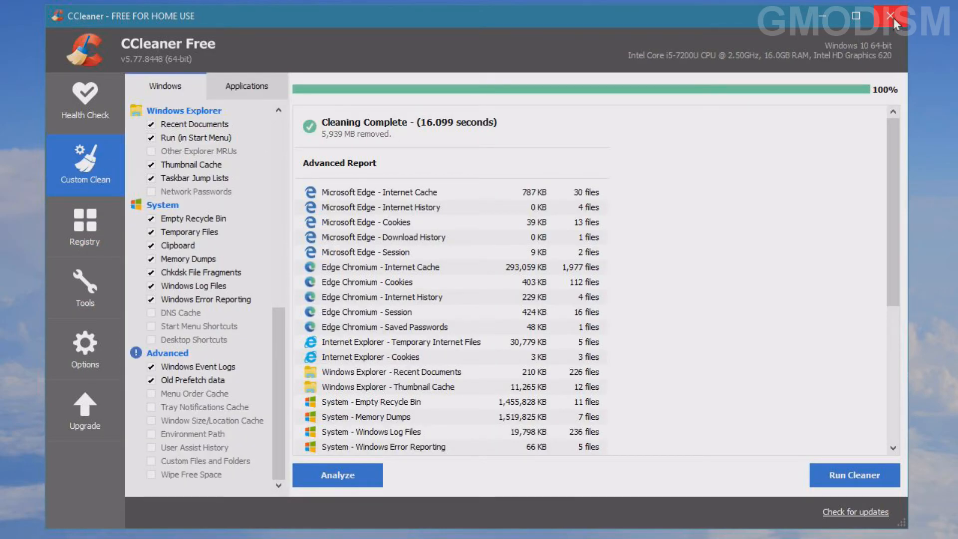
pyautogui.moveTo(858, 12)
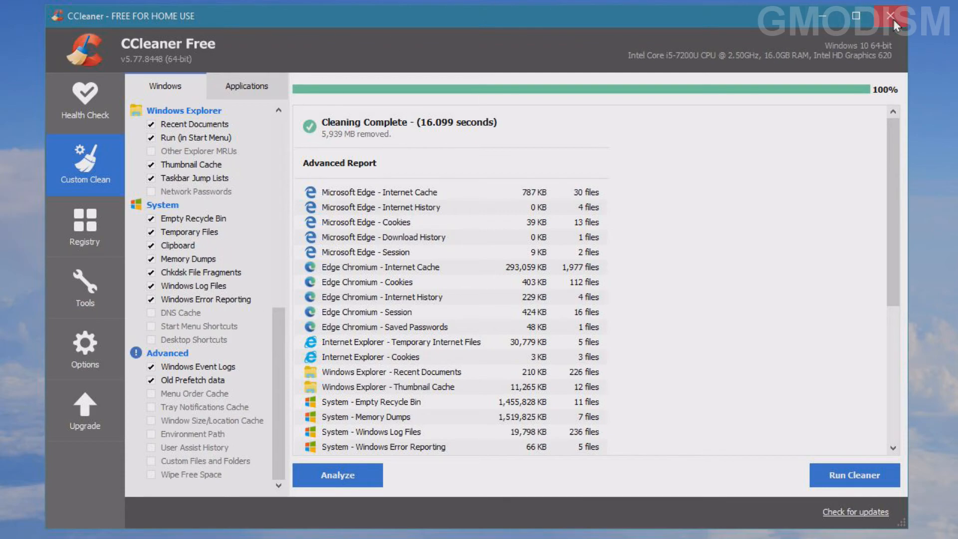
pyautogui.click(84, 349)
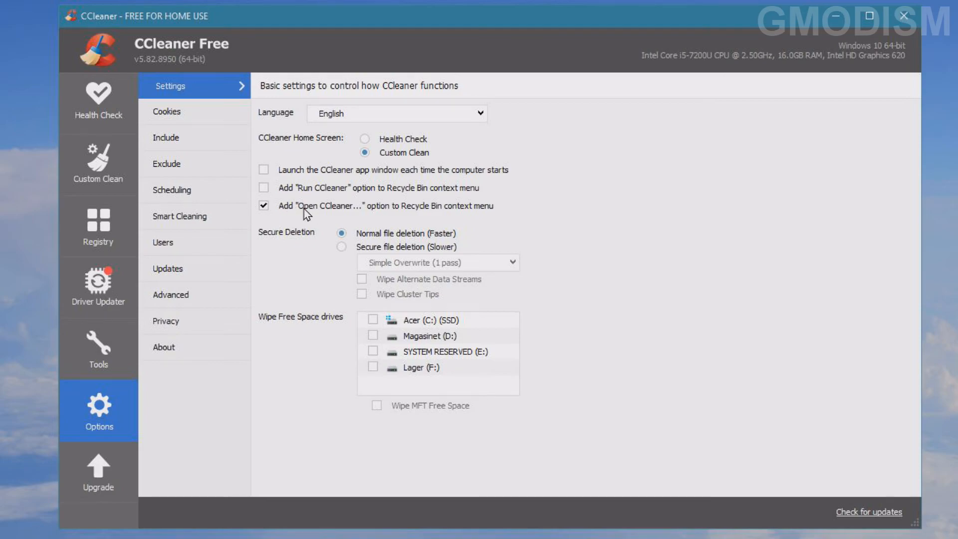
pyautogui.moveTo(903, 16)
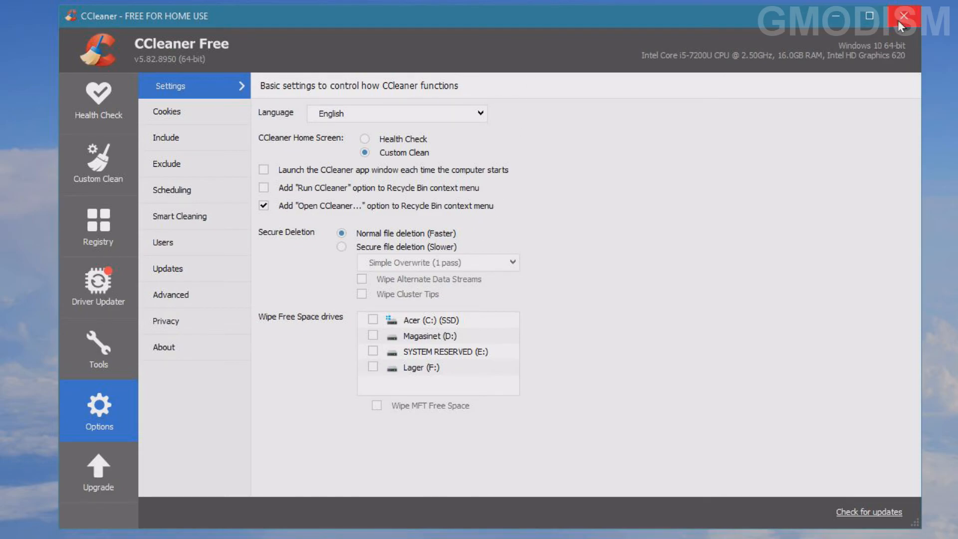
pyautogui.moveTo(711, 30)
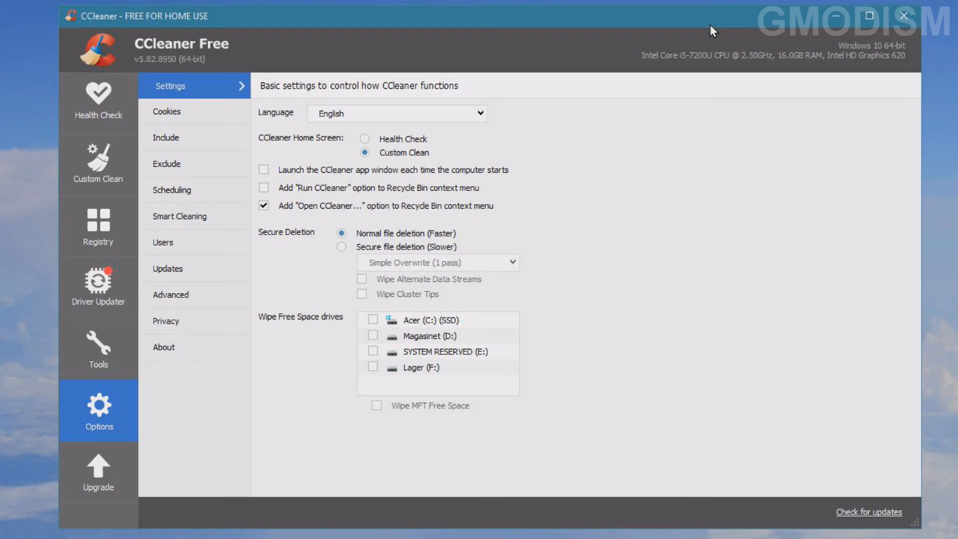
pyautogui.moveTo(672, 47)
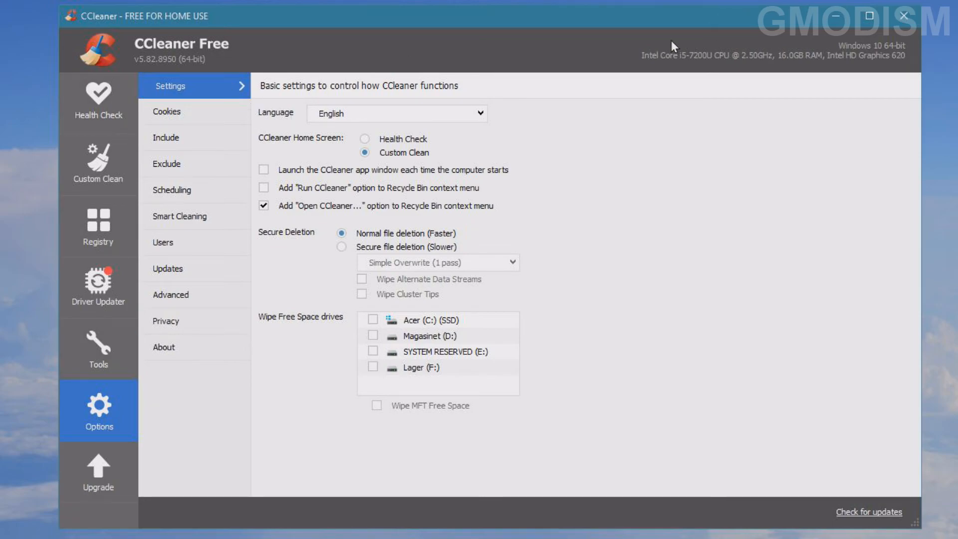